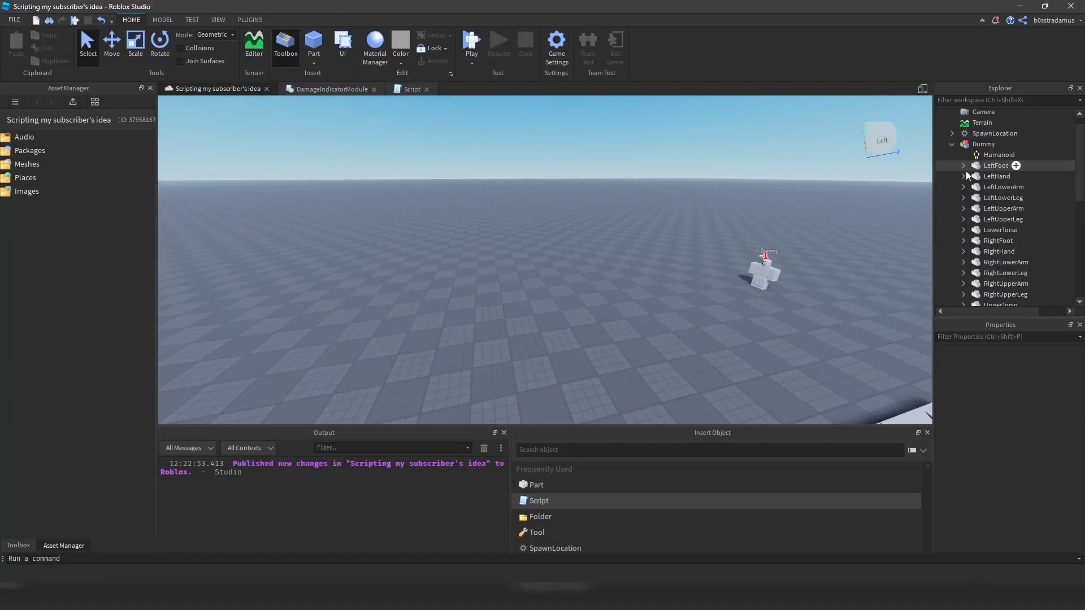
# Step: Collapse the Dummy and DamageIndicatorModule in Explorer, then run and stop a playtest
pyautogui.click(953, 144)
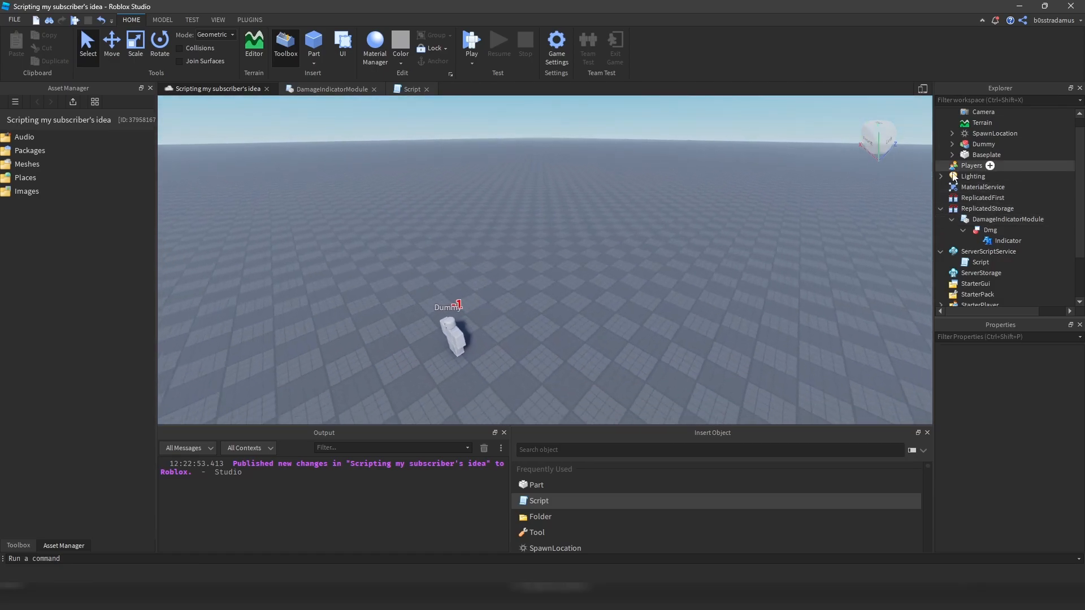
pyautogui.click(963, 219)
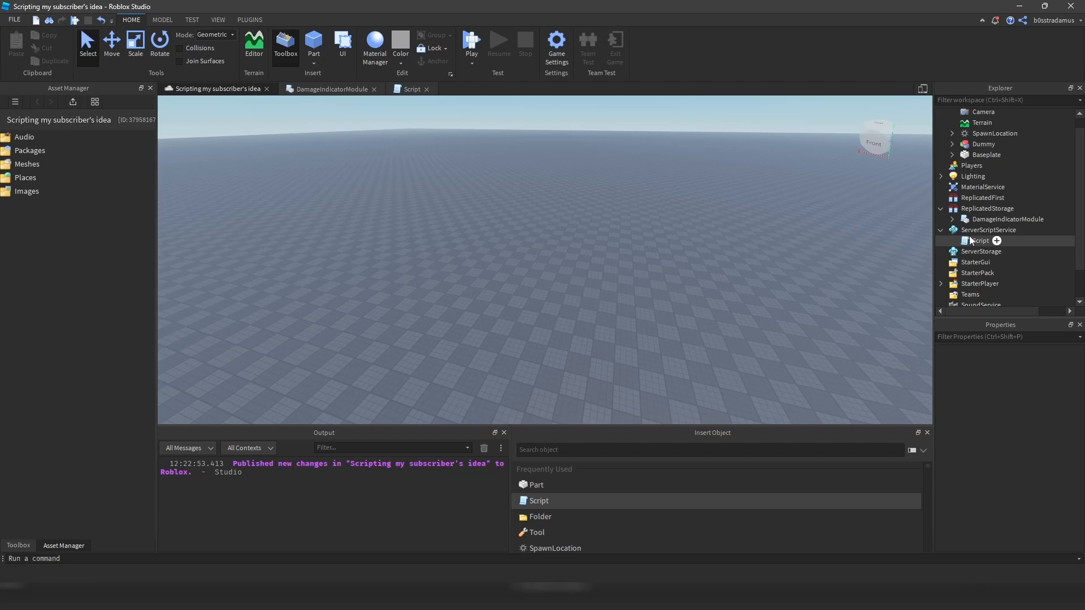
pyautogui.moveTo(1007, 219)
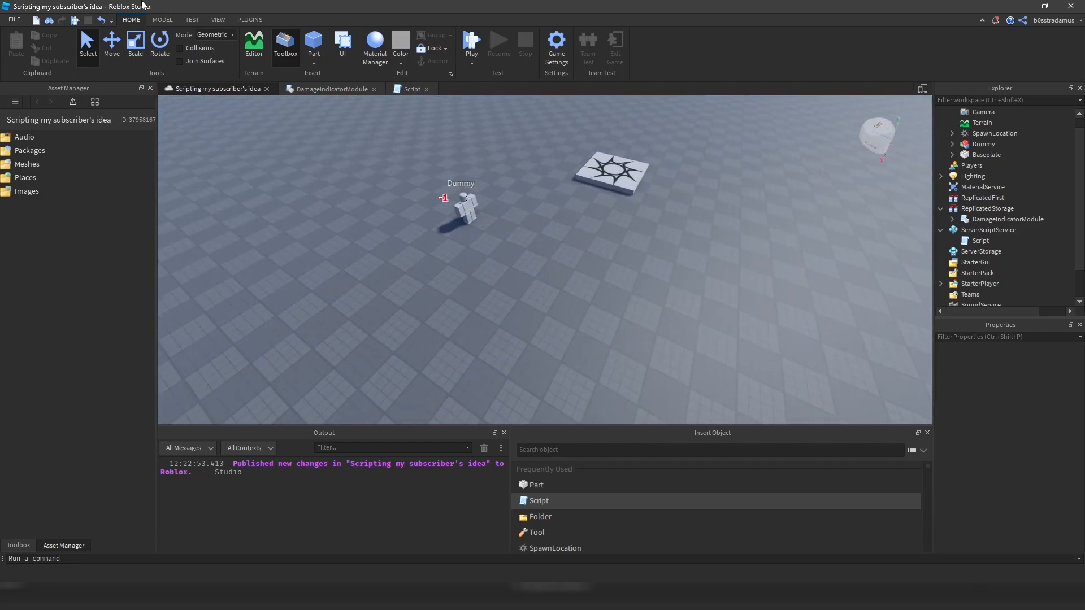
pyautogui.click(471, 45)
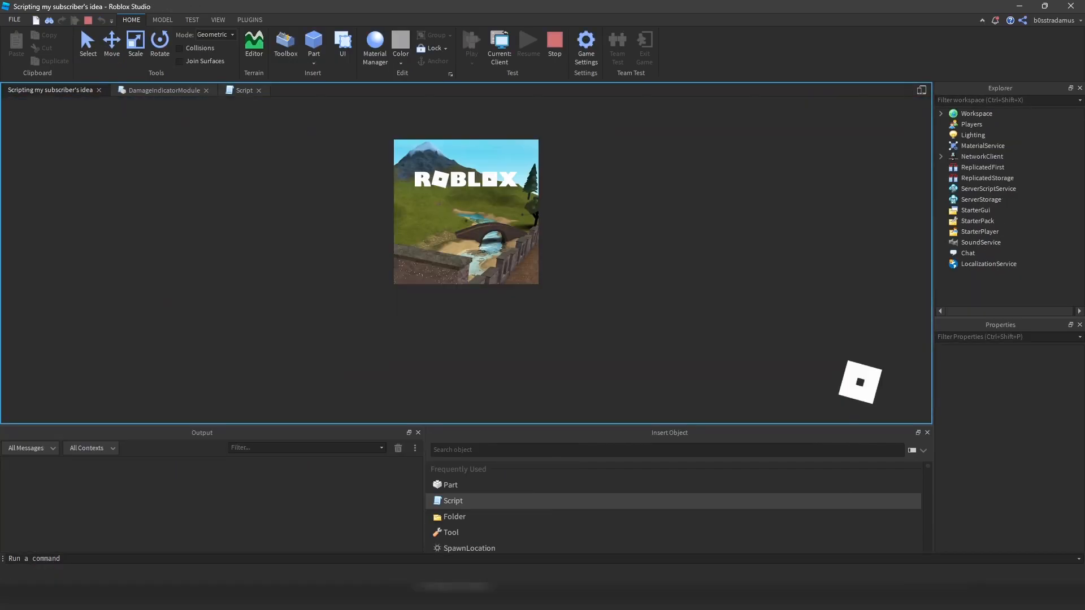
pyautogui.click(285, 45)
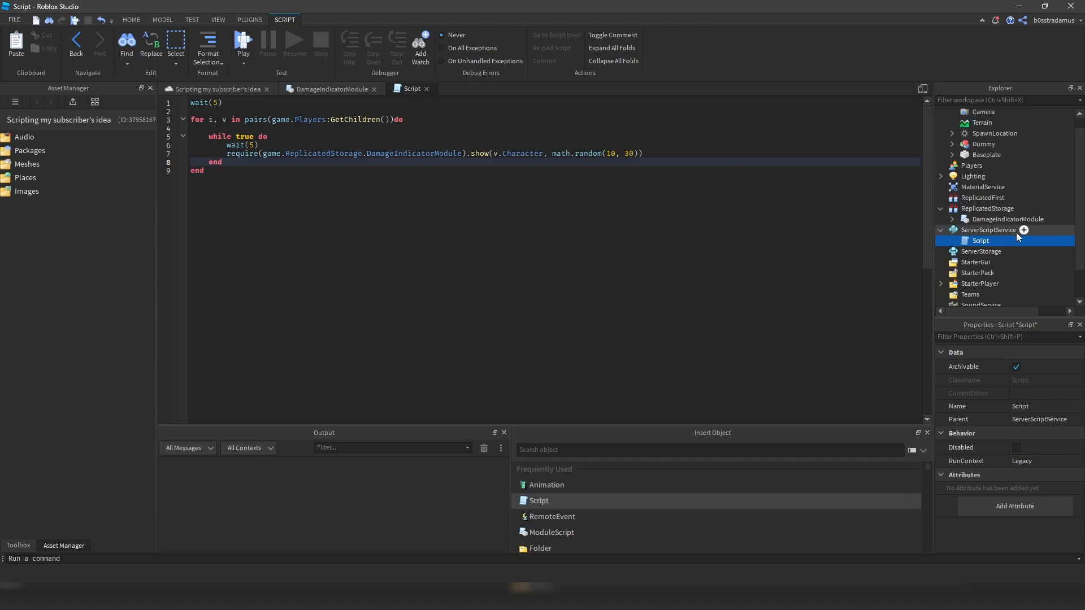
pyautogui.moveTo(164, 102)
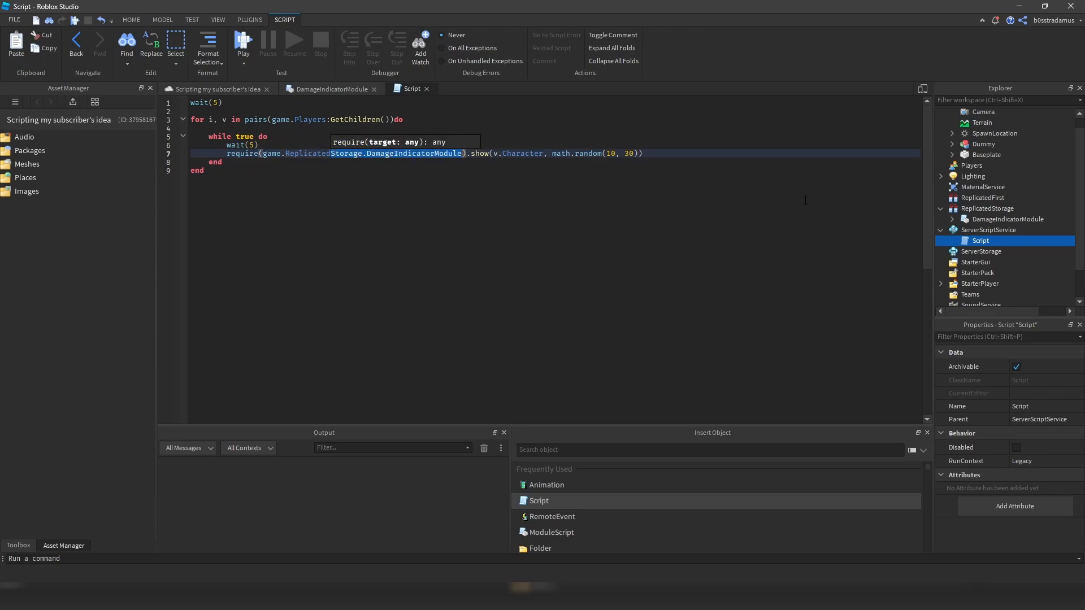
# Step: Insert a blank line after wait(5) inside the Script's while loop
pyautogui.click(1007, 218)
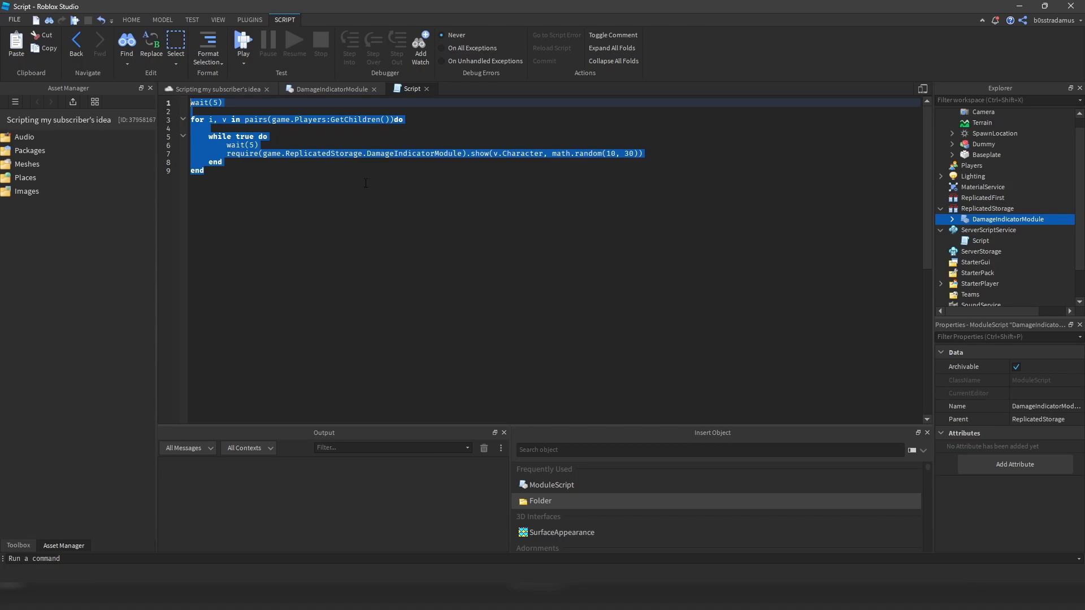
pyautogui.click(663, 164)
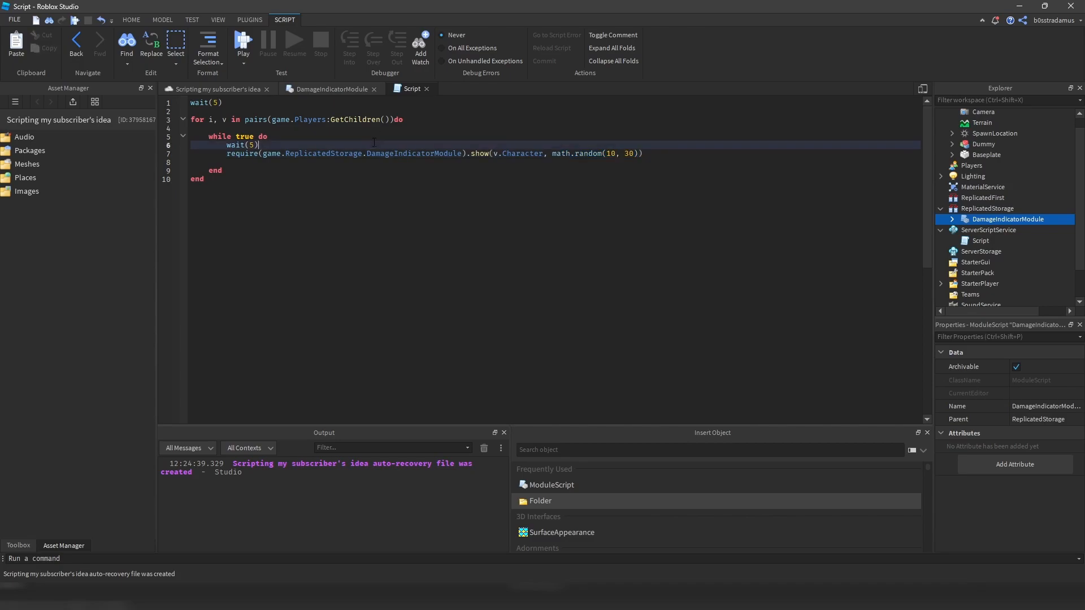
# Step: Store math.random(10, 30) in local dmg and pass dmg to show
pyautogui.write('loc a')
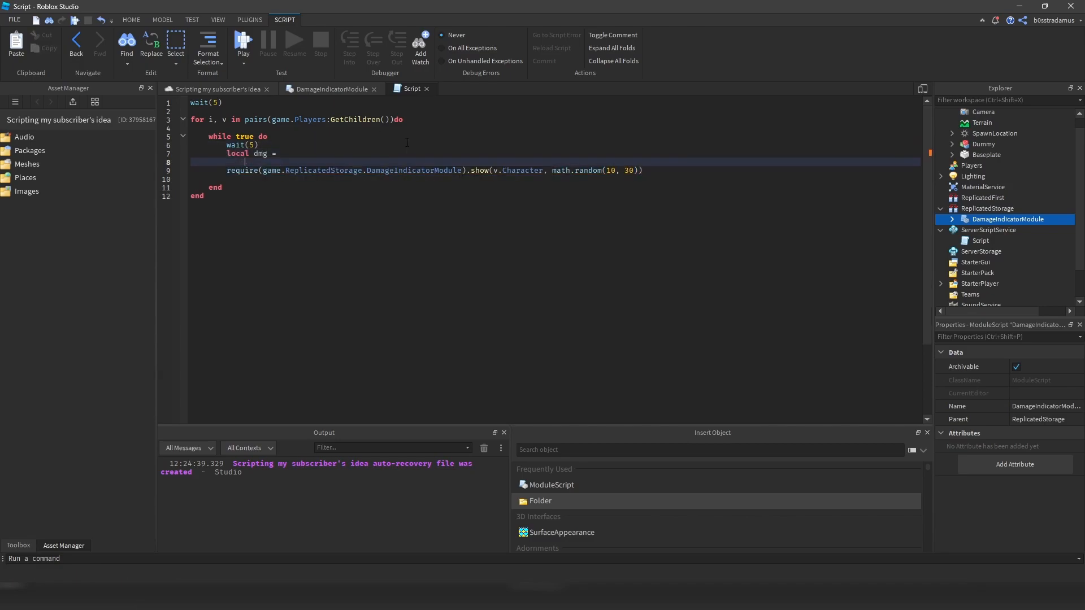
pyautogui.write('math.random(10, 30)')
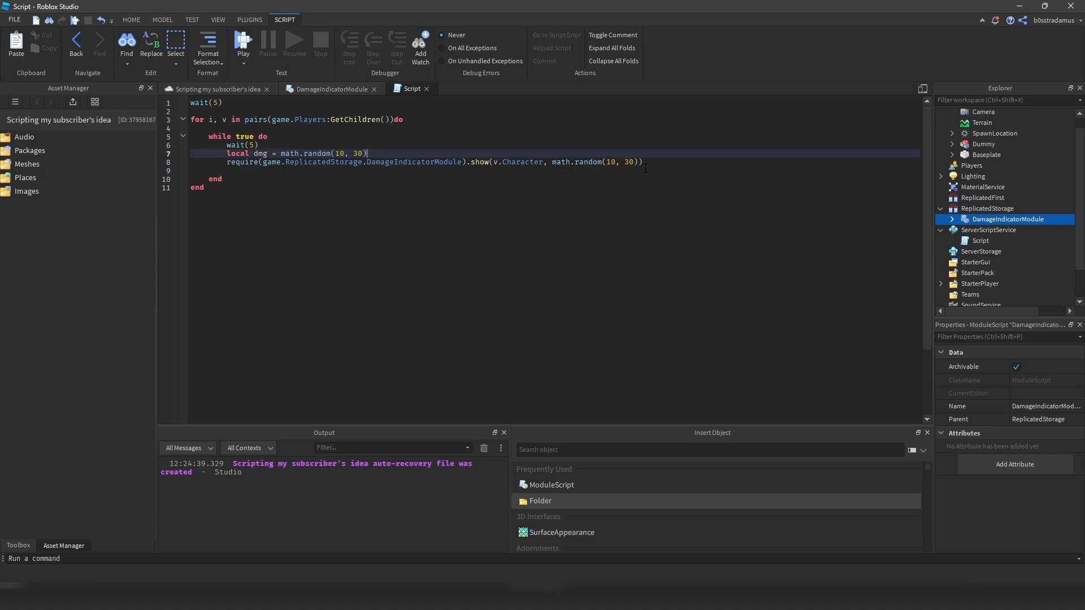
pyautogui.write('dmg')
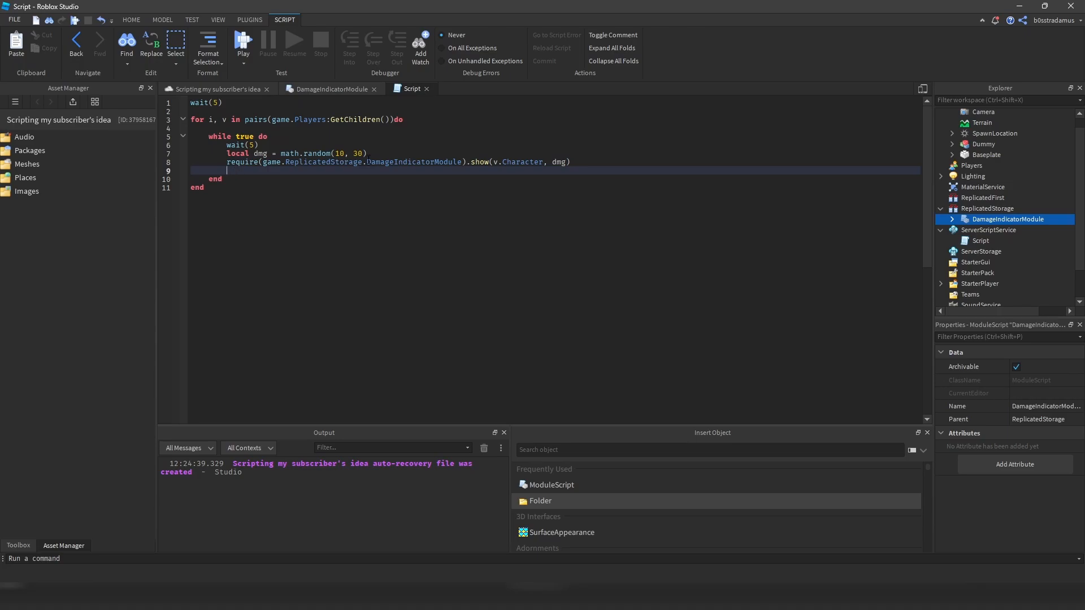
# Step: Add v.Character.Humanoid:TakeDamage(dmg) and start a playtest
pyautogui.write('v.Chra')
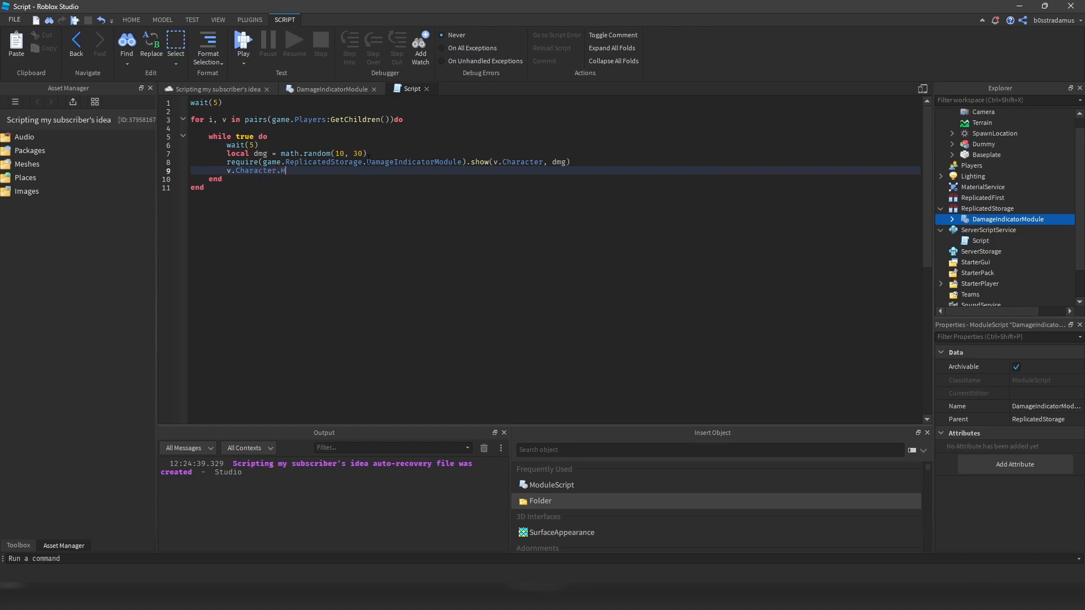
pyautogui.write('umanoid:TakeDamage(')
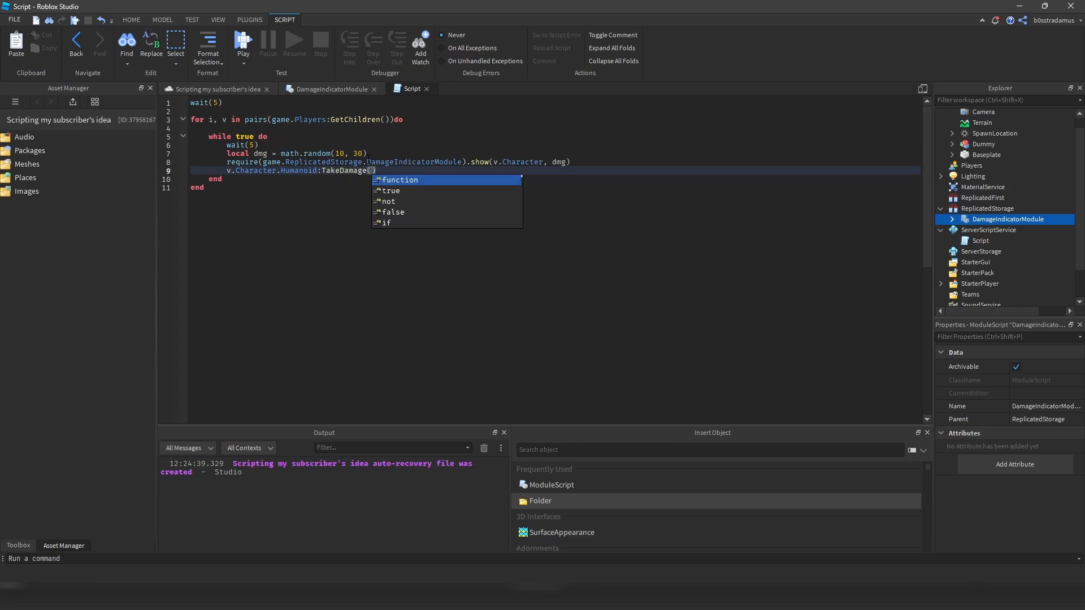
pyautogui.write('dmg')
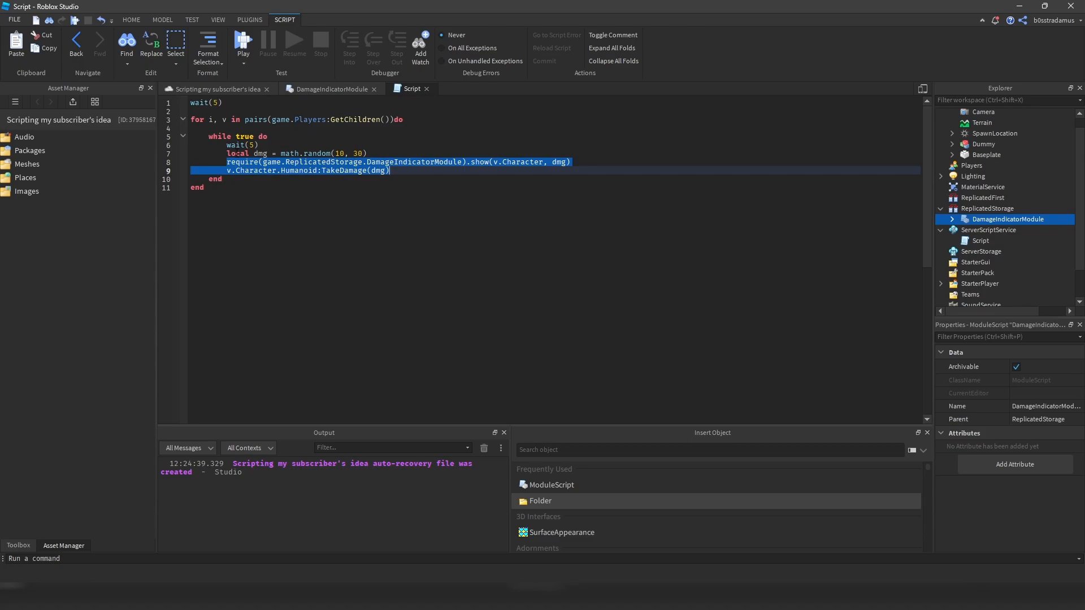
pyautogui.click(242, 40)
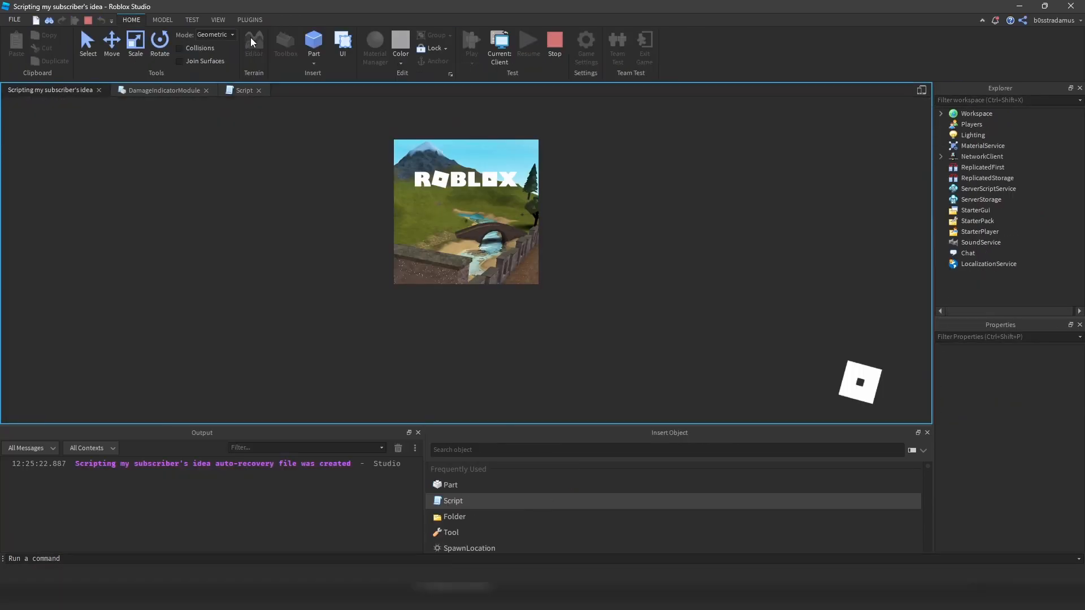
# Step: Play near the Dummy while taking damage, then stop the playtest
pyautogui.click(284, 45)
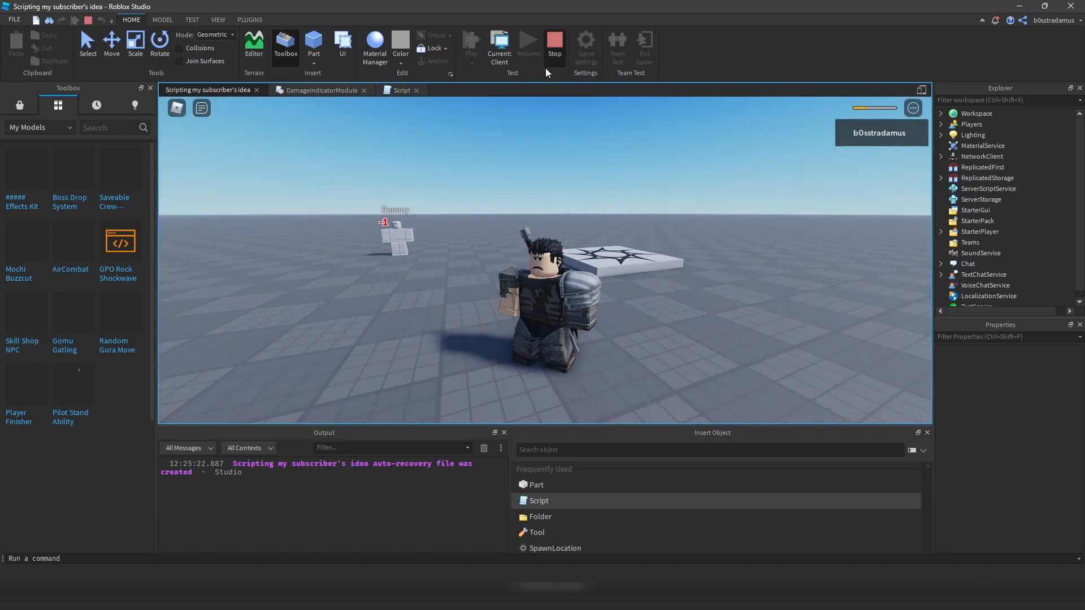
pyautogui.click(318, 89)
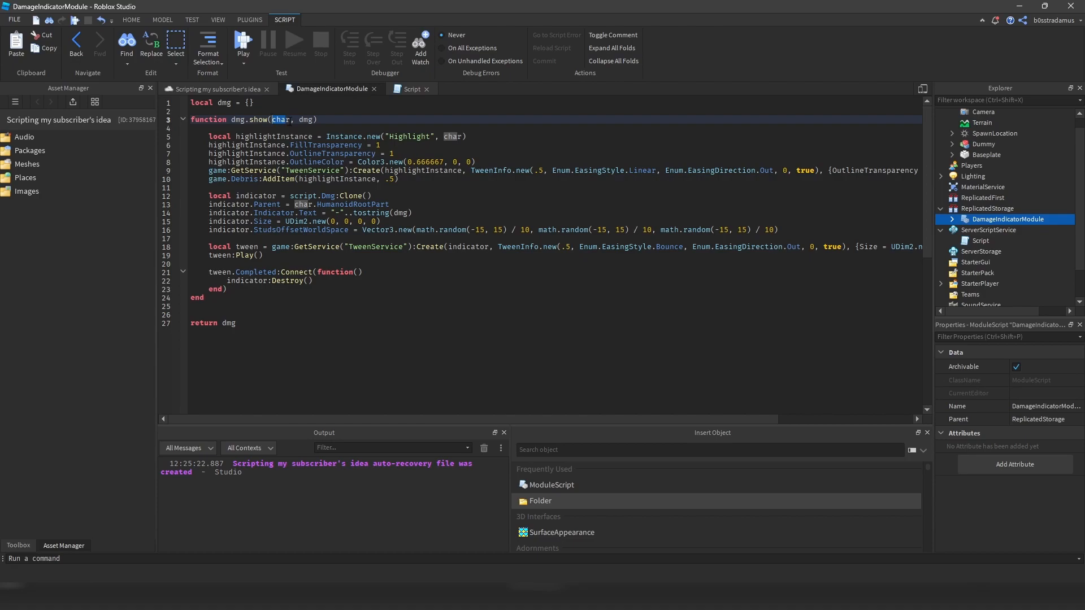
# Step: Review show's char and dmg parameters and its Instance.new("Highlight") line
pyautogui.doubleClick(306, 119)
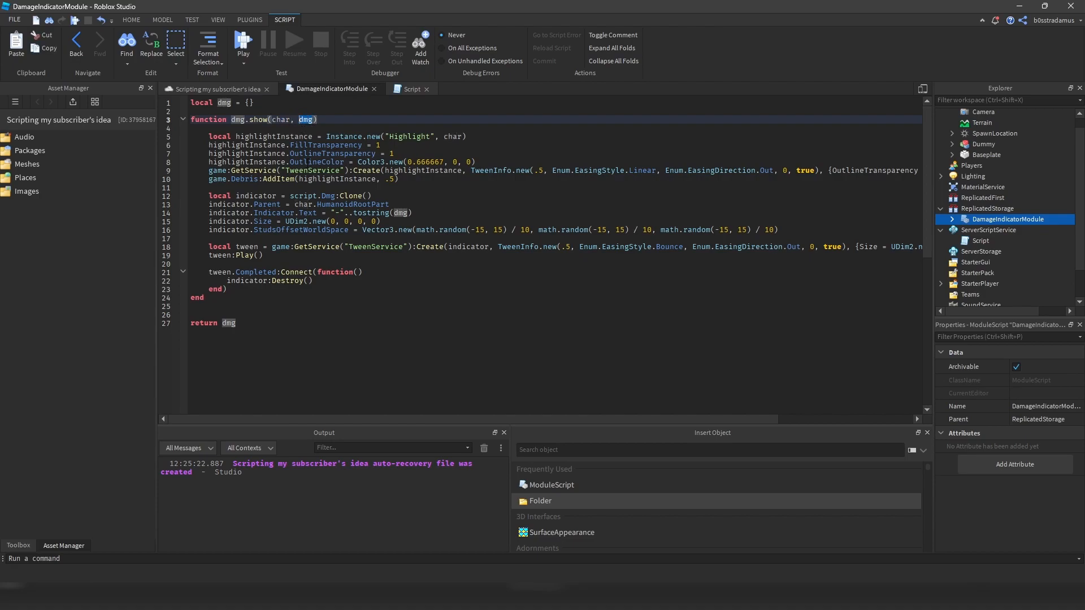
pyautogui.click(308, 163)
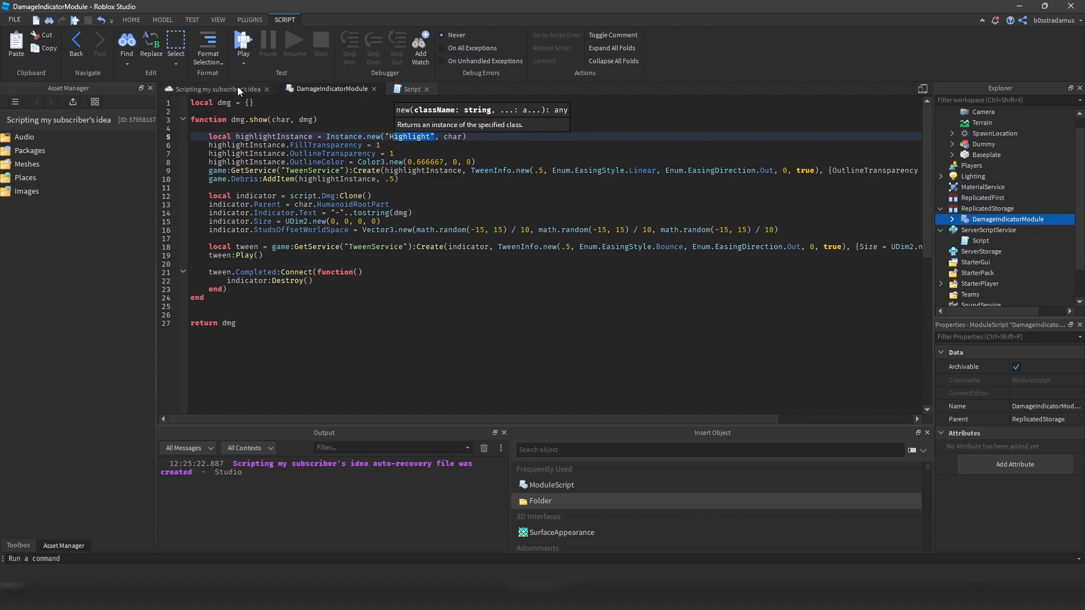
pyautogui.moveTo(240, 89)
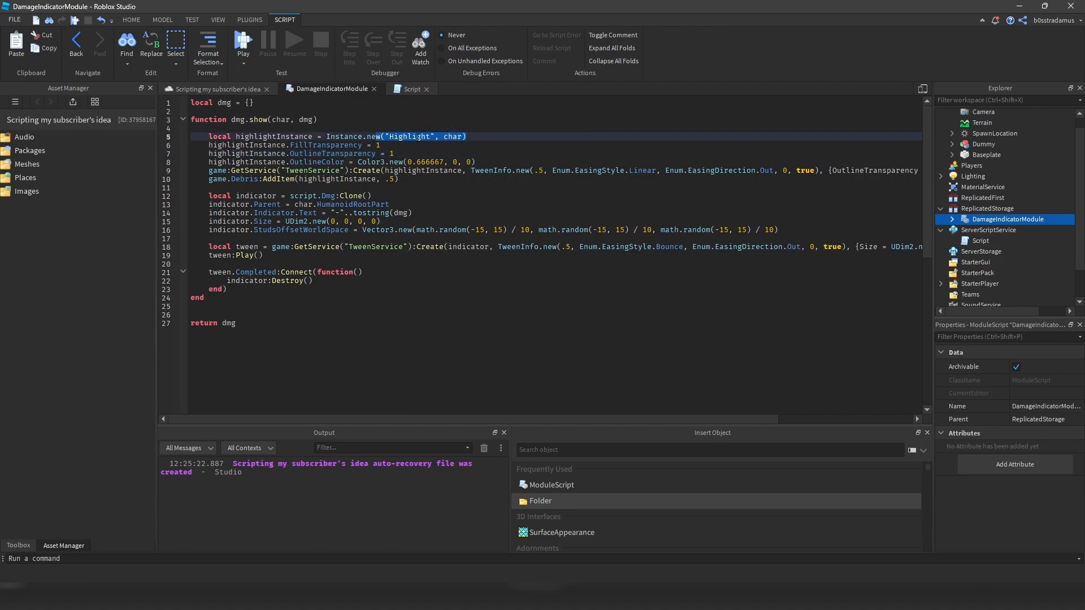
pyautogui.click(426, 144)
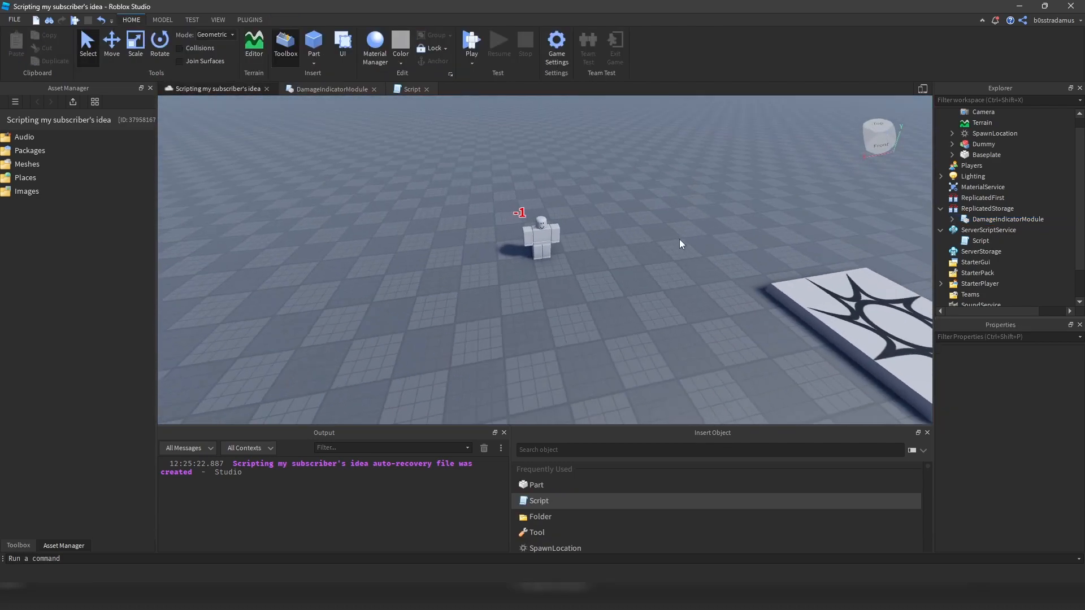
pyautogui.click(540, 228)
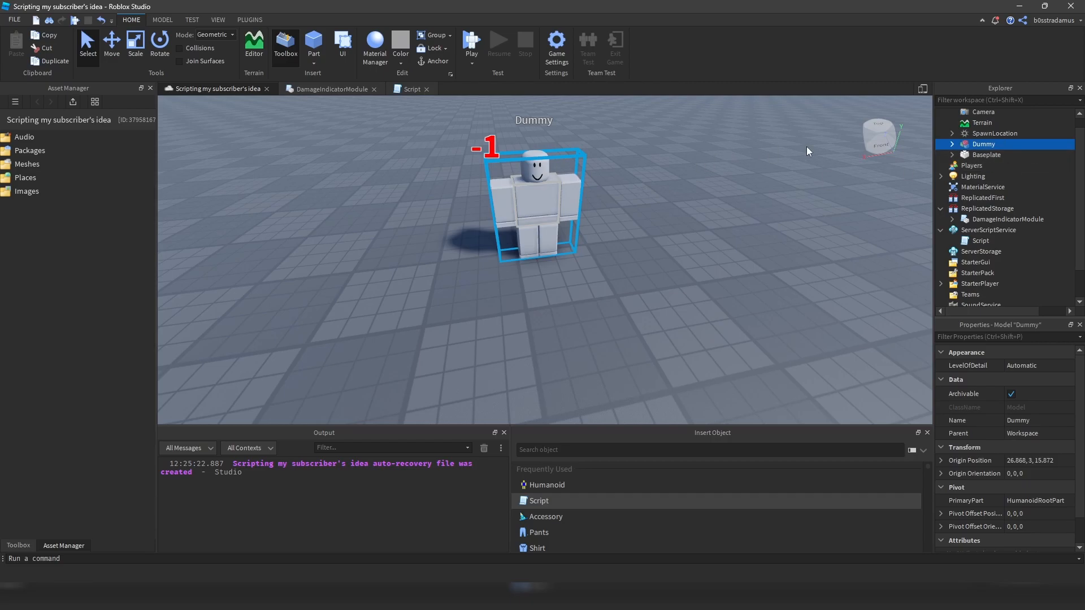
pyautogui.rightClick(983, 144)
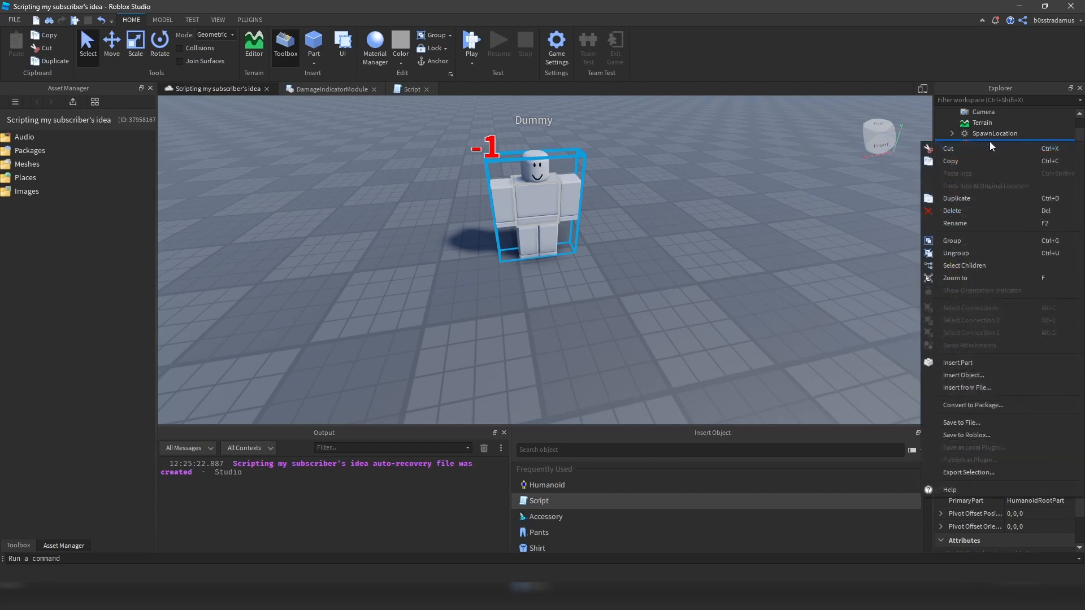
pyautogui.click(964, 374)
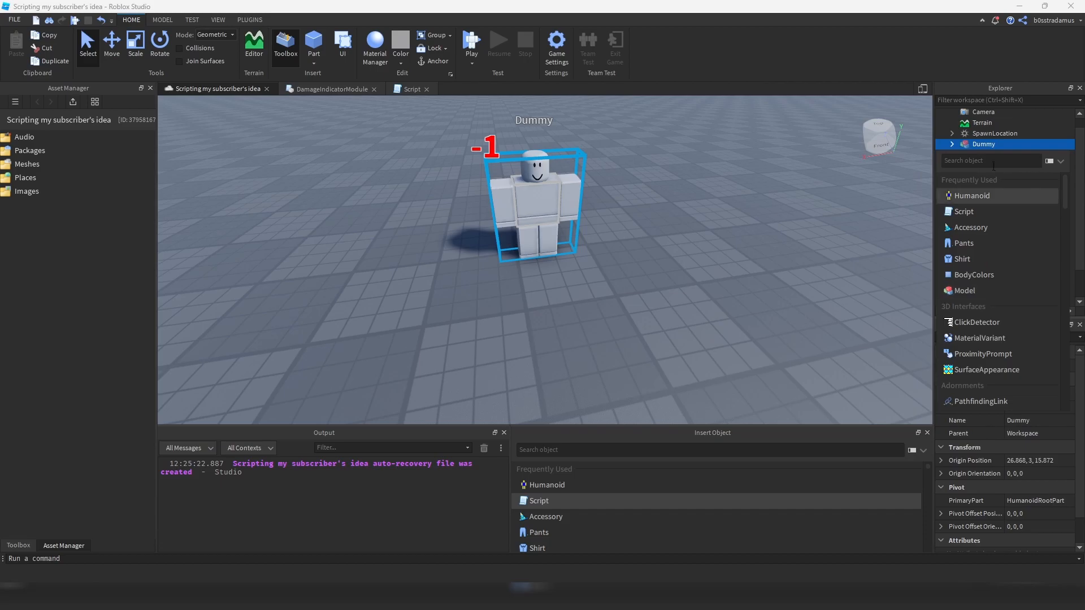
pyautogui.write('hi')
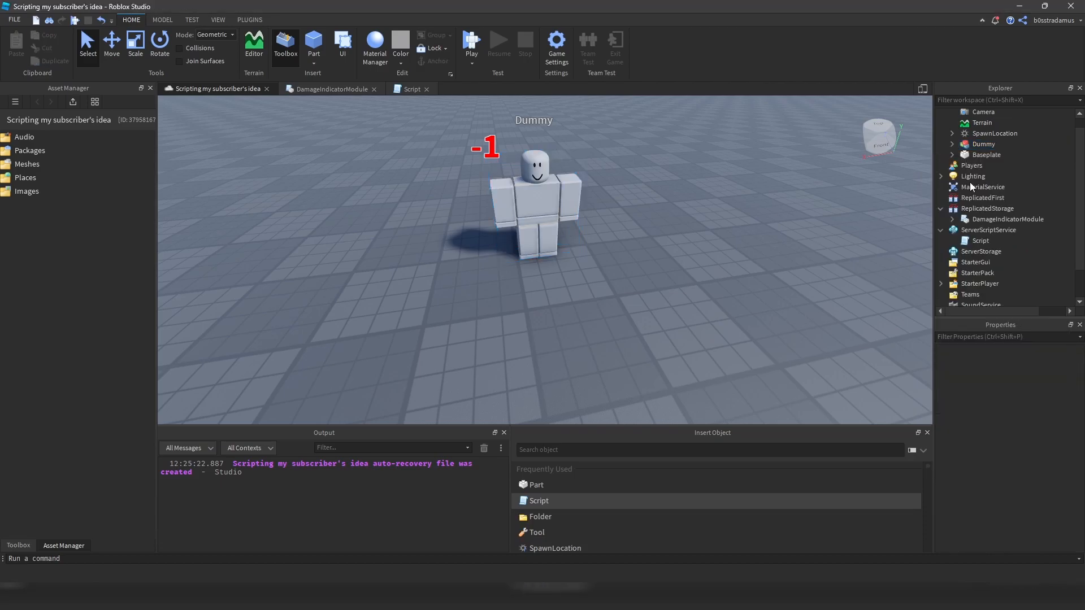
pyautogui.click(983, 144)
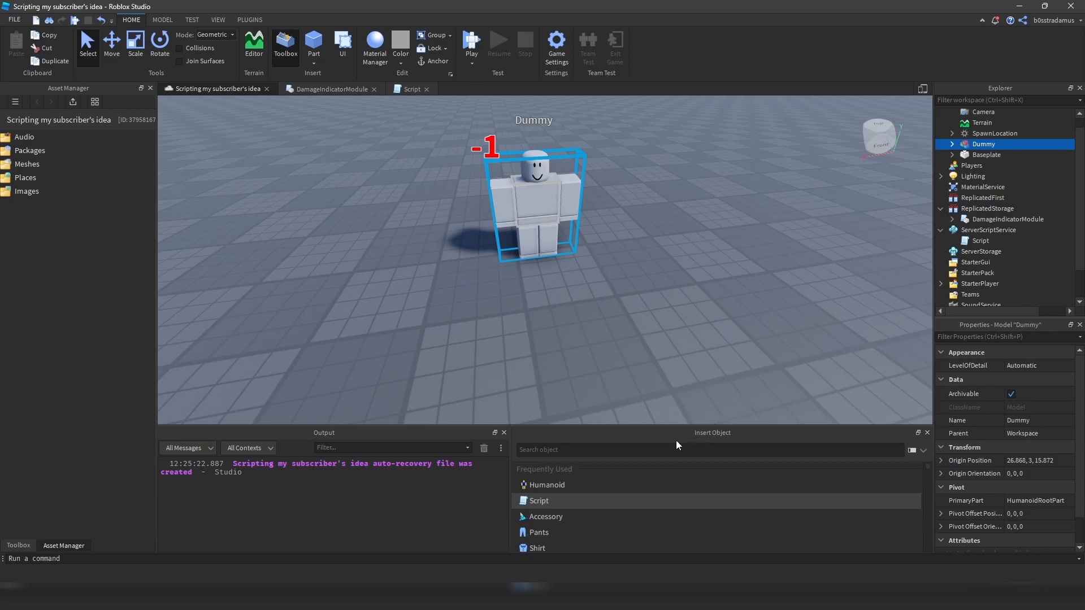
pyautogui.write('highl')
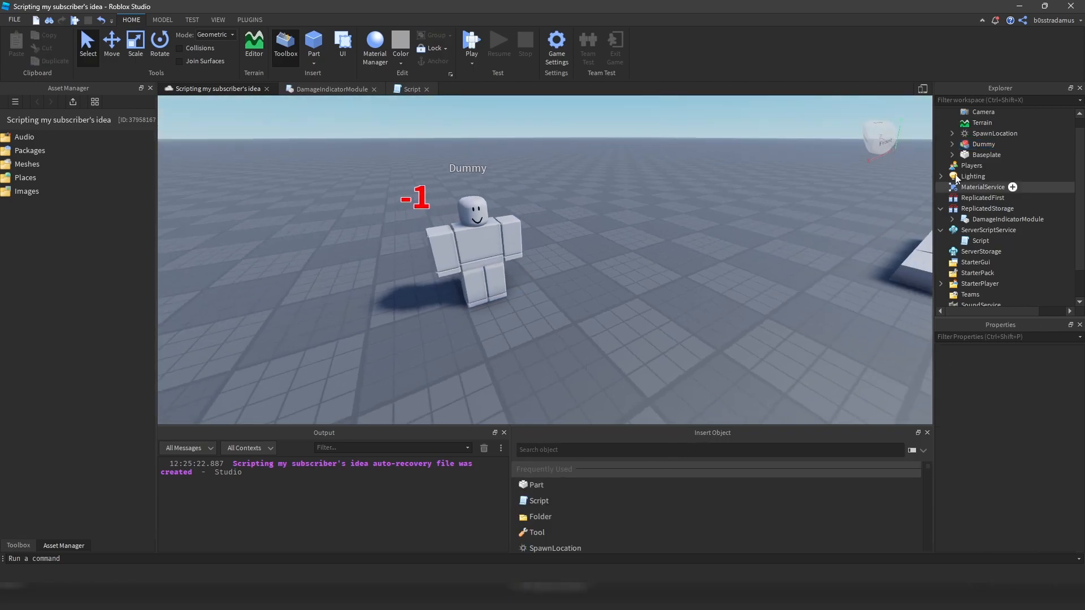
# Step: Run Instance.new("Highlight", workspace.Dummy) in the command bar to highlight the Dummy
pyautogui.click(984, 144)
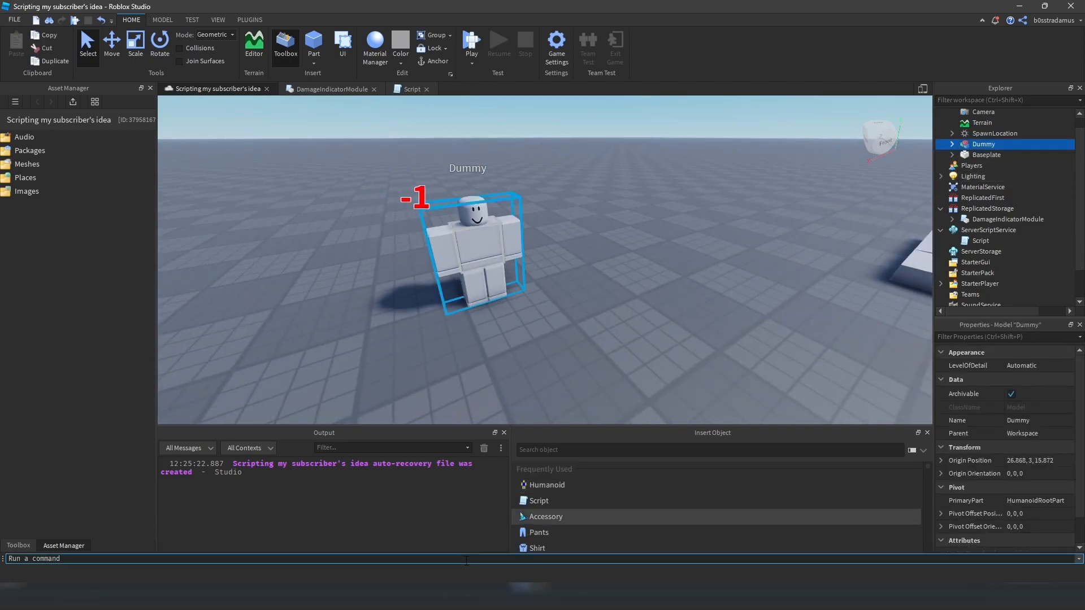
pyautogui.write('Instance.new("Highlight')
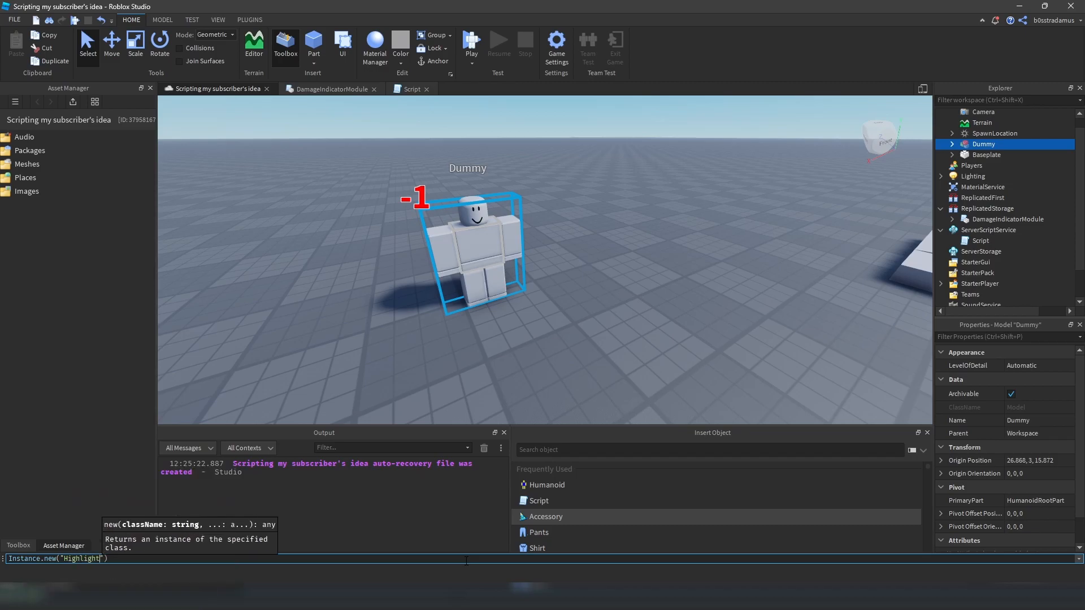
pyautogui.write(',')
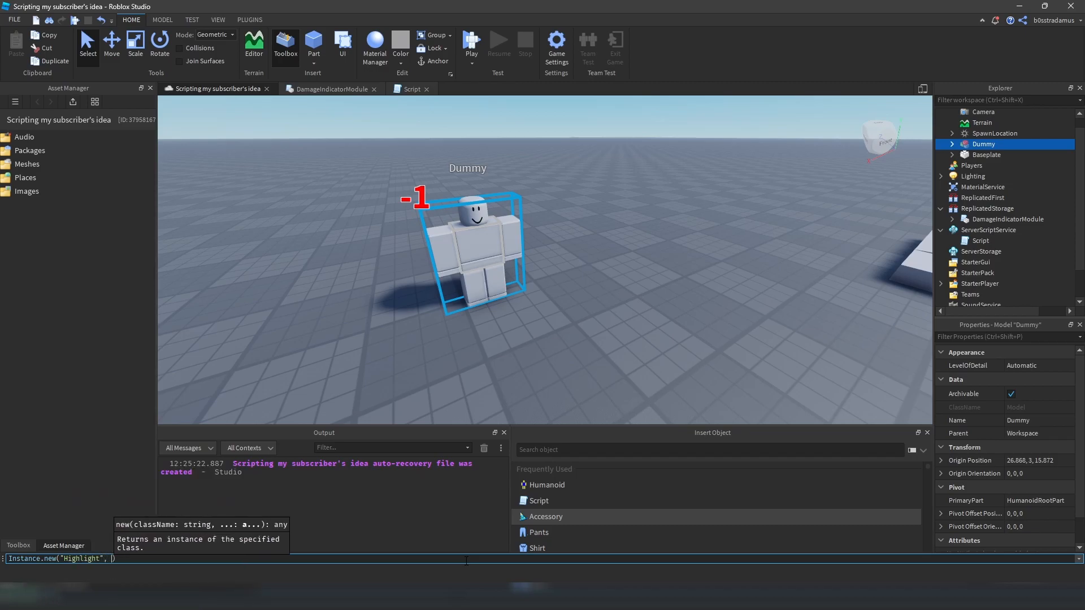
pyautogui.write('workspace.Dummy')
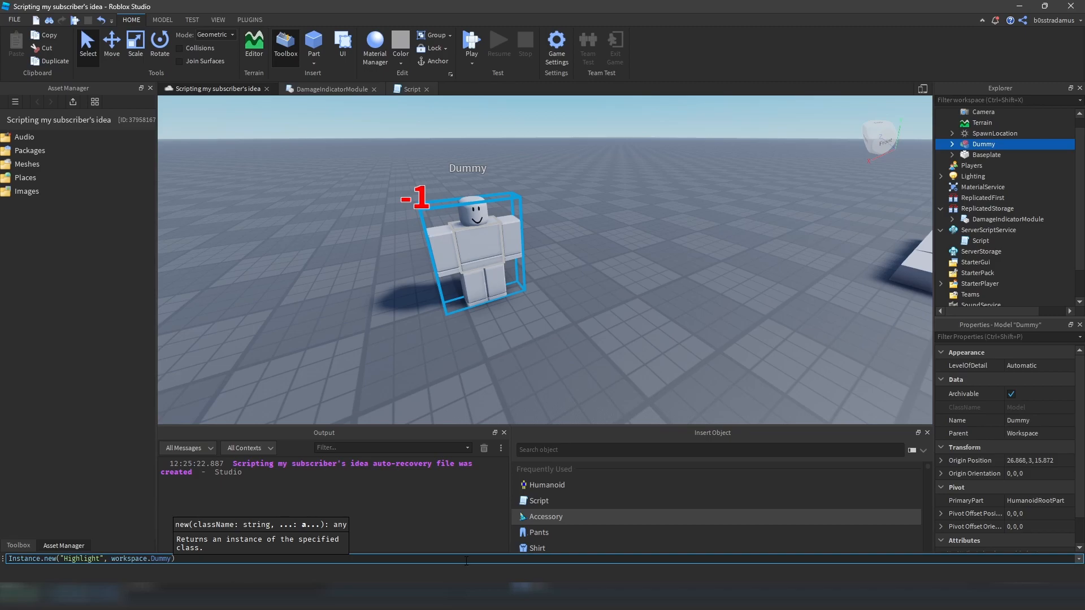
pyautogui.press('Return')
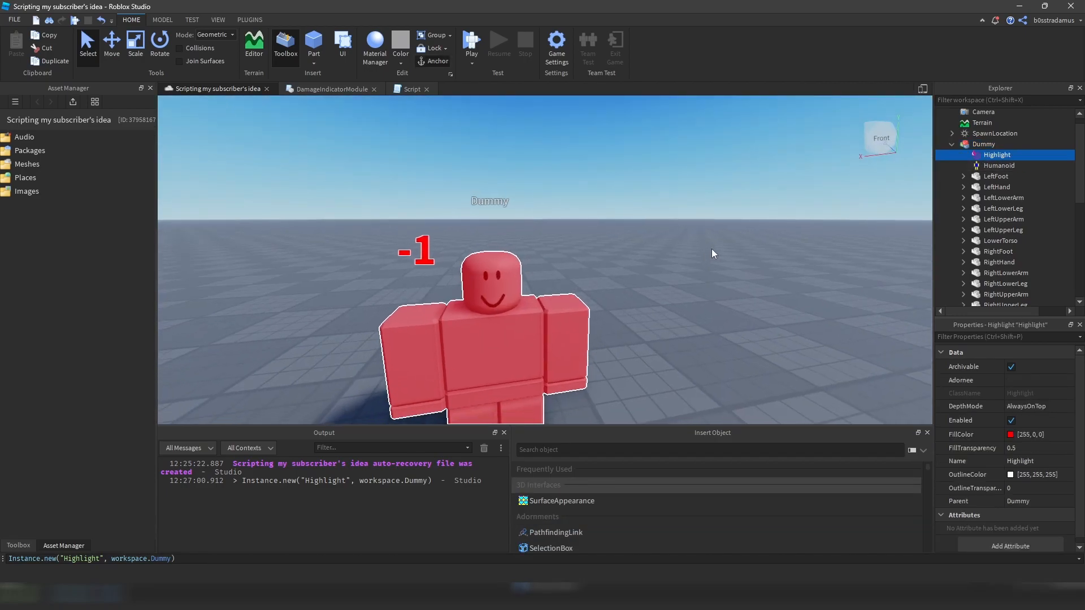
pyautogui.moveTo(649, 454)
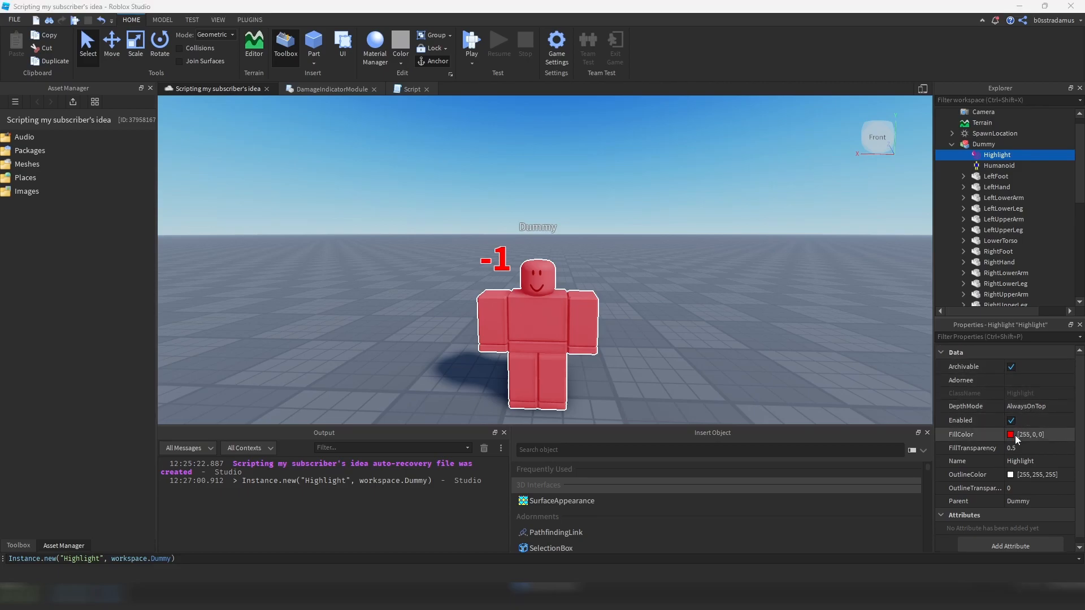
# Step: Try a different FillColor and FillTransparency on the Dummy's Highlight
pyautogui.click(1010, 434)
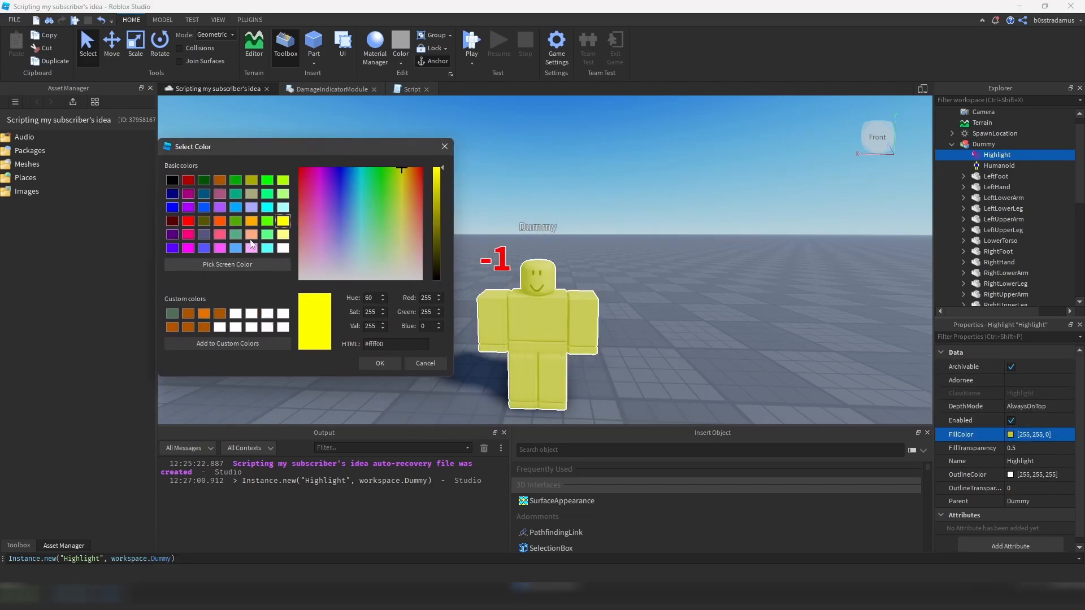
pyautogui.click(309, 224)
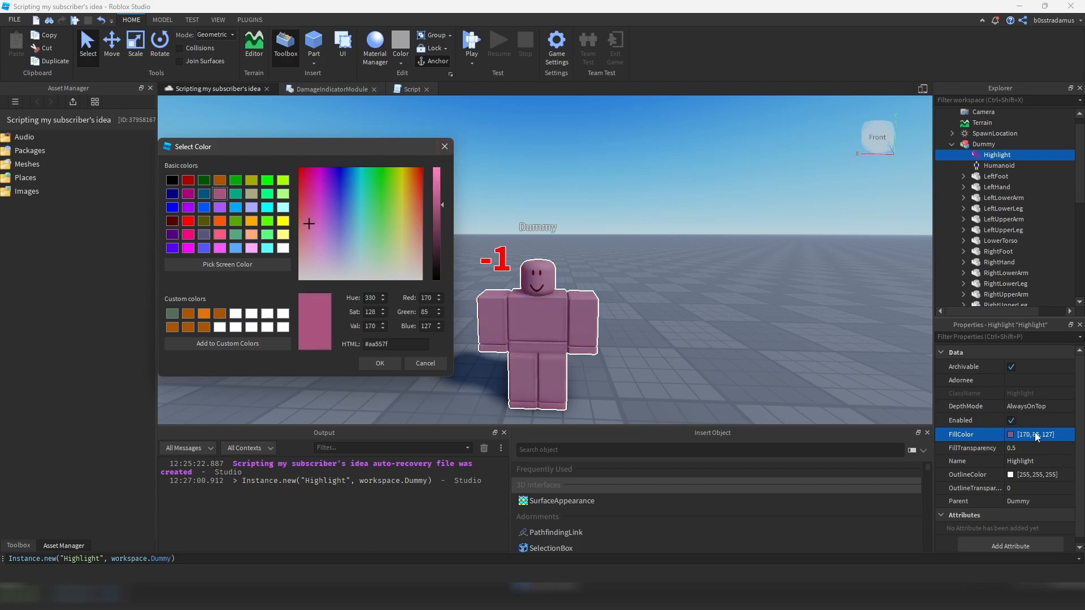
pyautogui.click(379, 363)
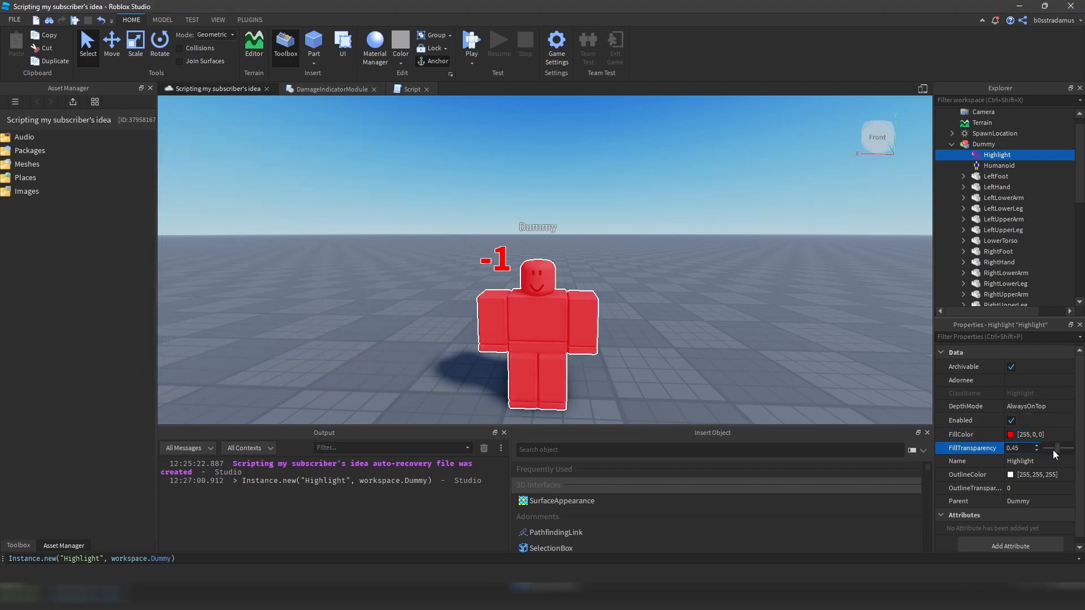
# Step: Delete the Highlight from Explorer and return to DamageIndicatorModule
pyautogui.rightClick(996, 154)
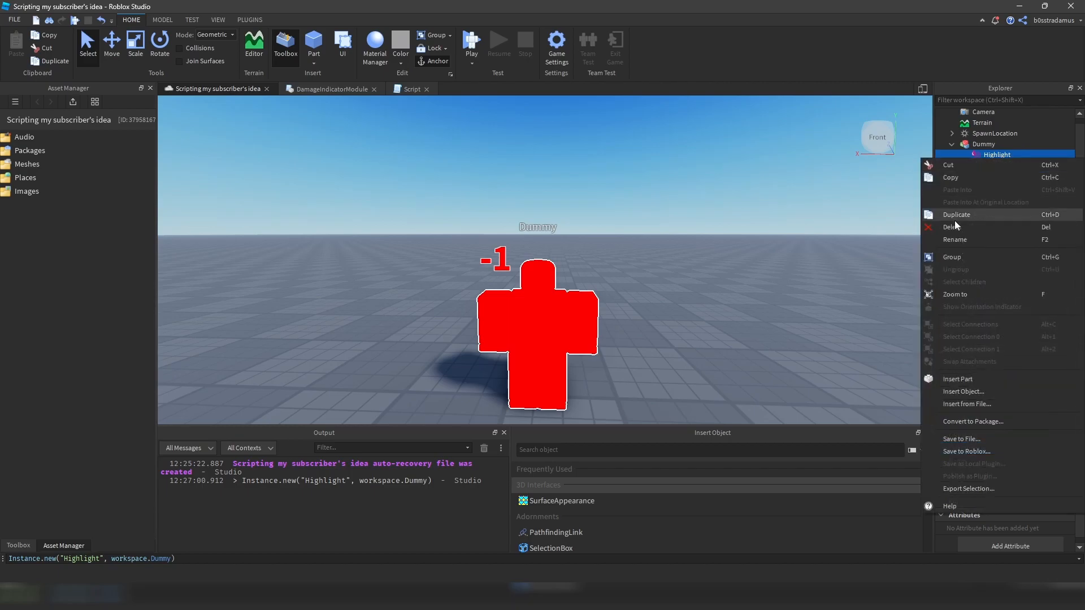
pyautogui.click(955, 227)
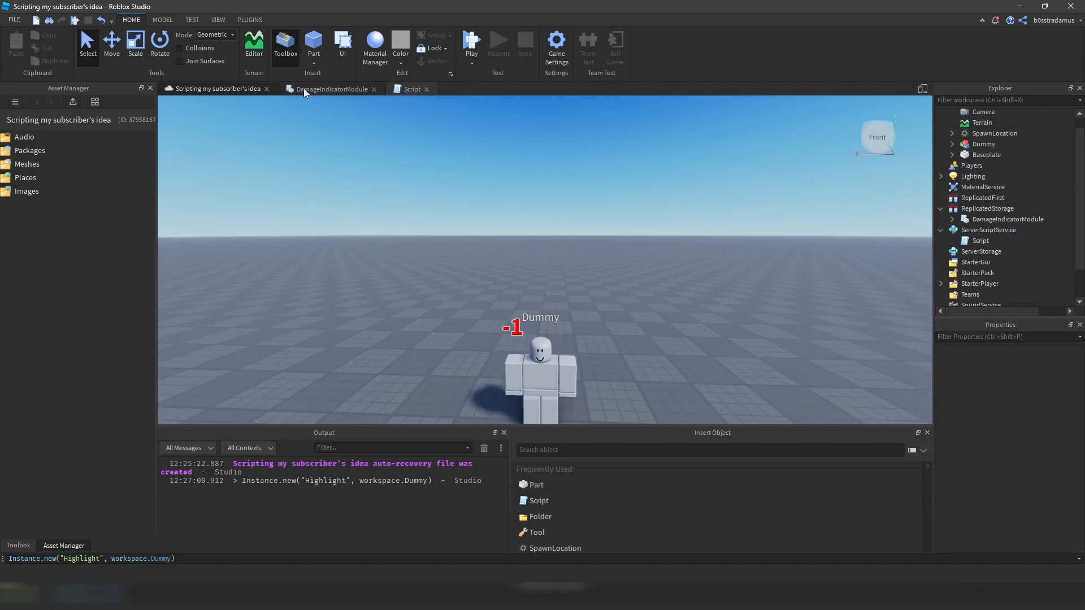
pyautogui.click(332, 89)
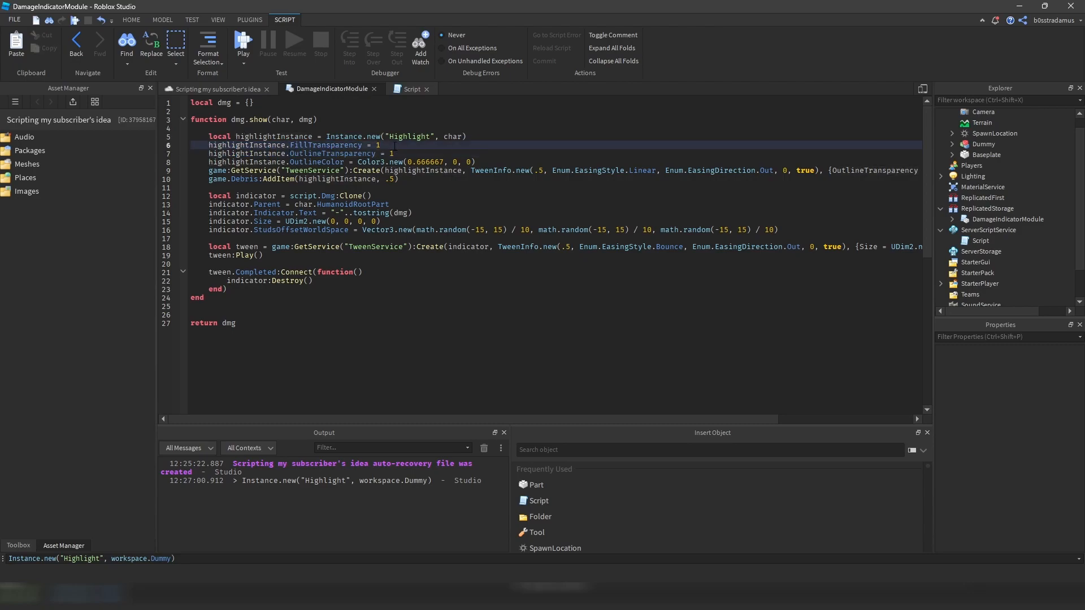
# Step: Review the OutlineTransparency, outline colour and highlight tween lines in the module
pyautogui.click(395, 154)
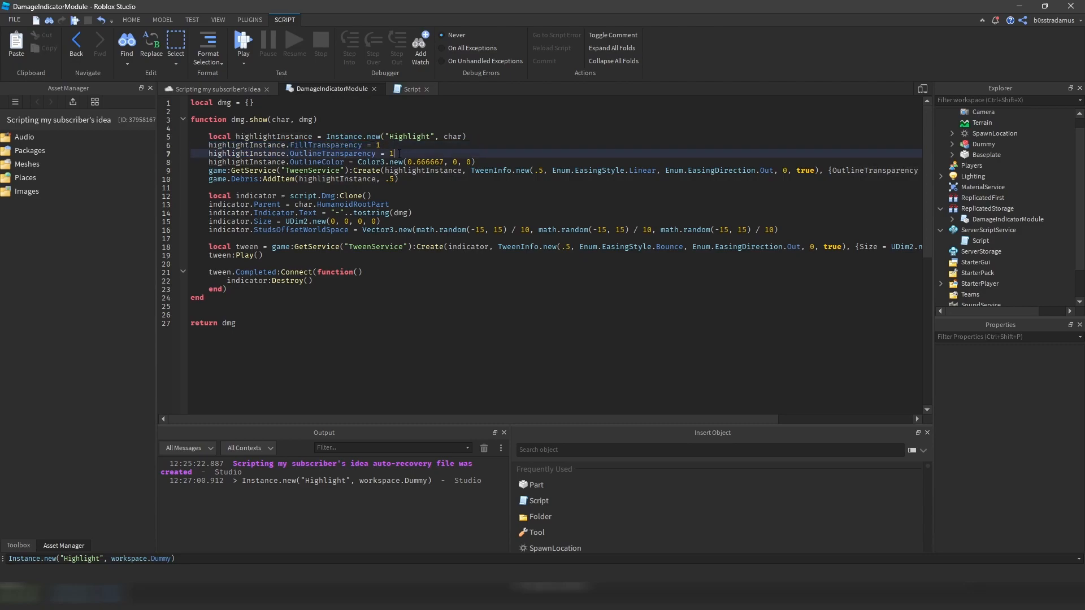
pyautogui.doubleClick(332, 153)
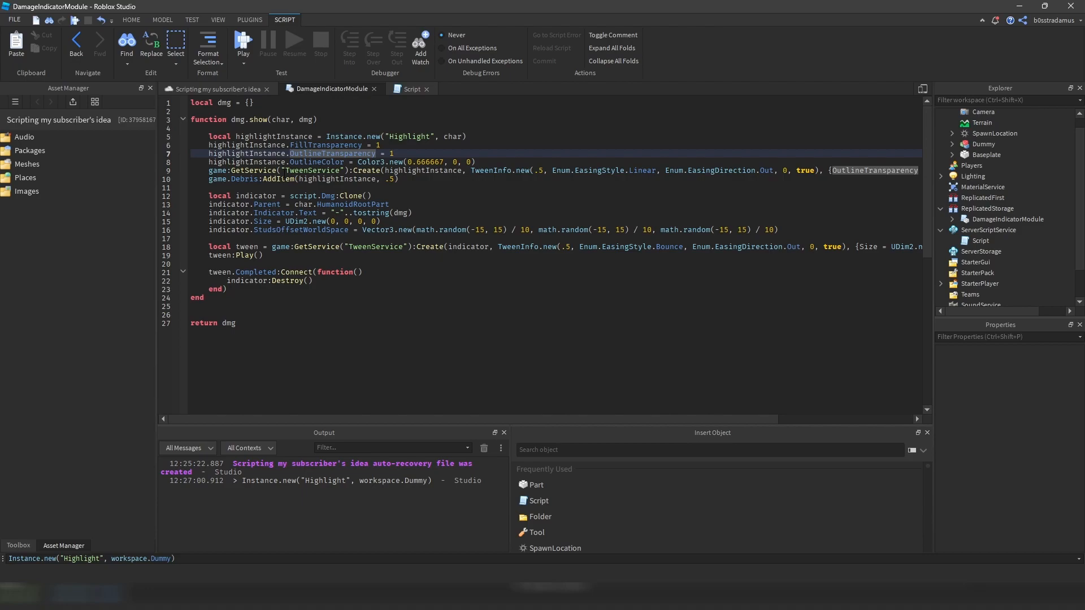
pyautogui.click(312, 145)
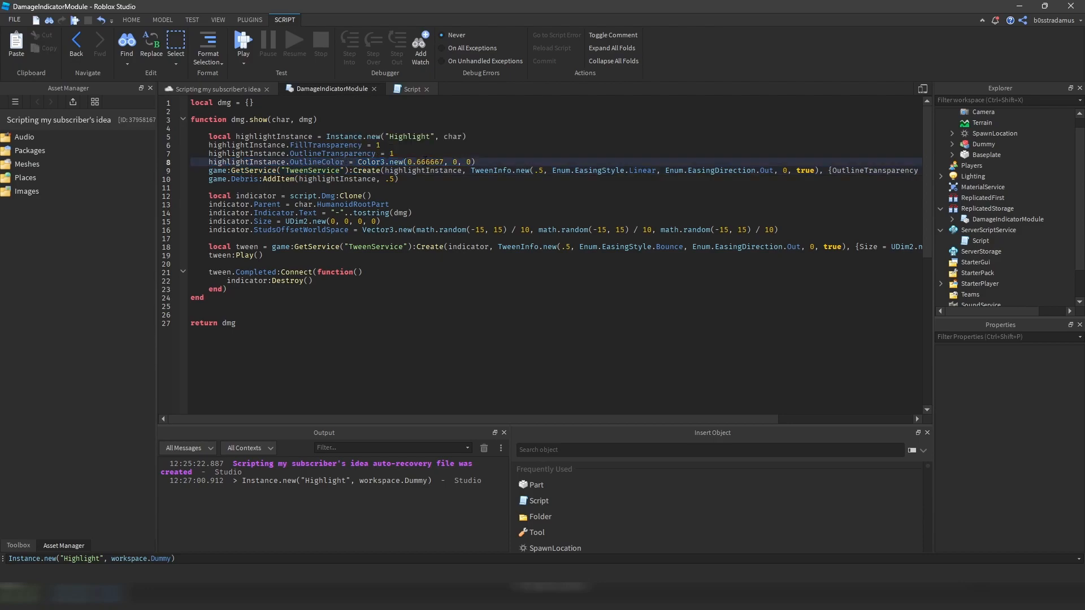
pyautogui.moveTo(435, 171)
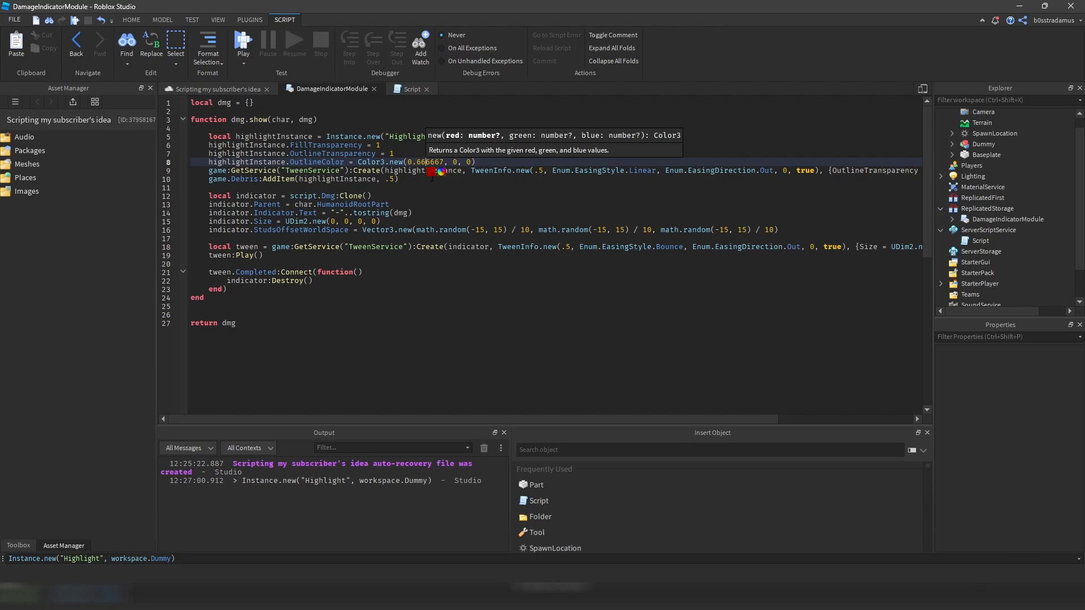
pyautogui.moveTo(435, 176)
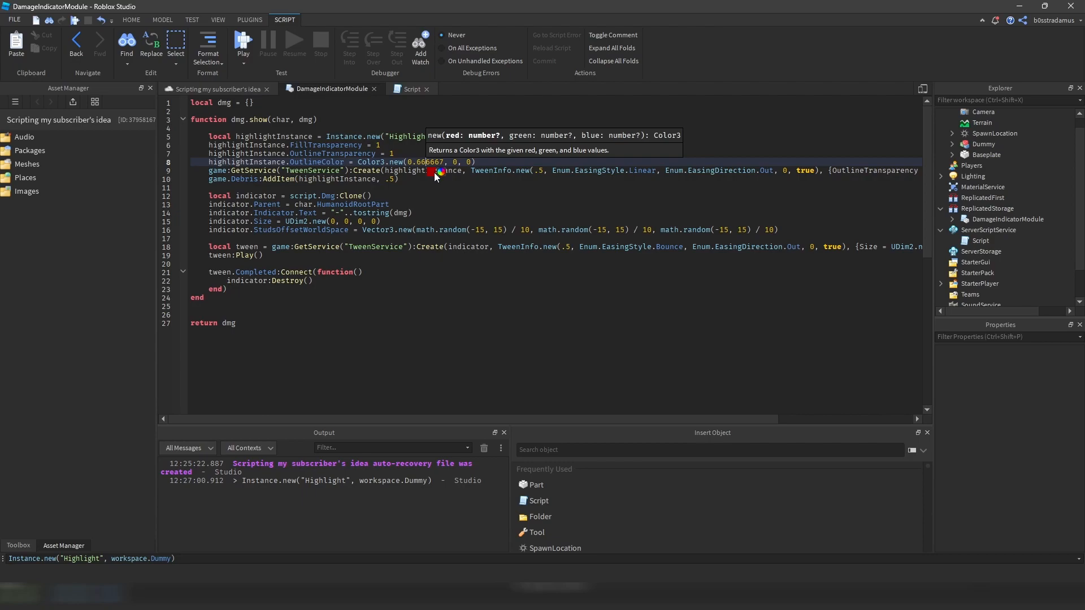
pyautogui.moveTo(549, 238)
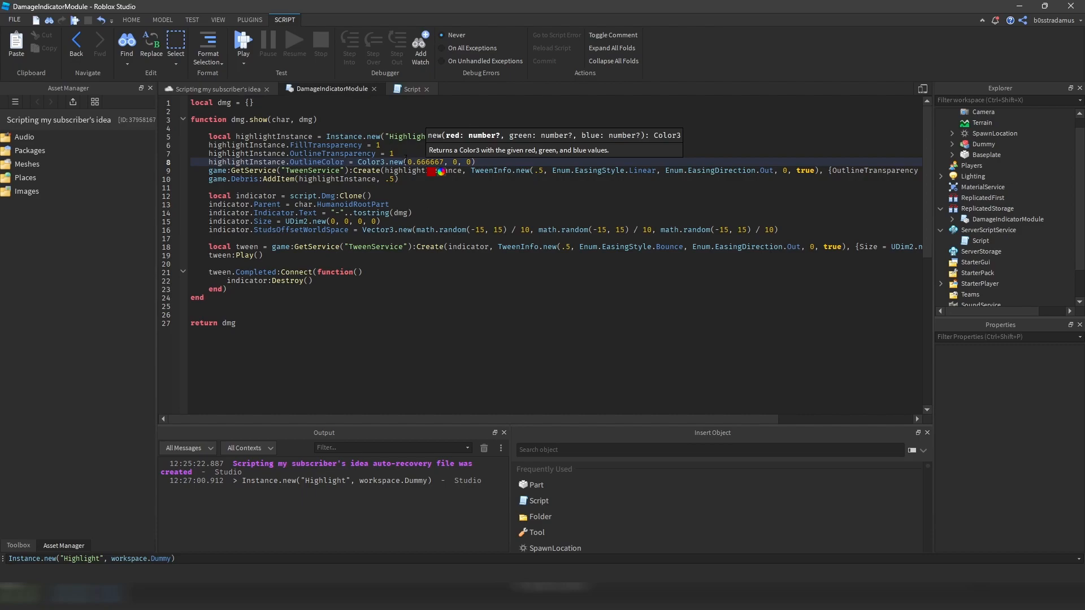
pyautogui.click(423, 153)
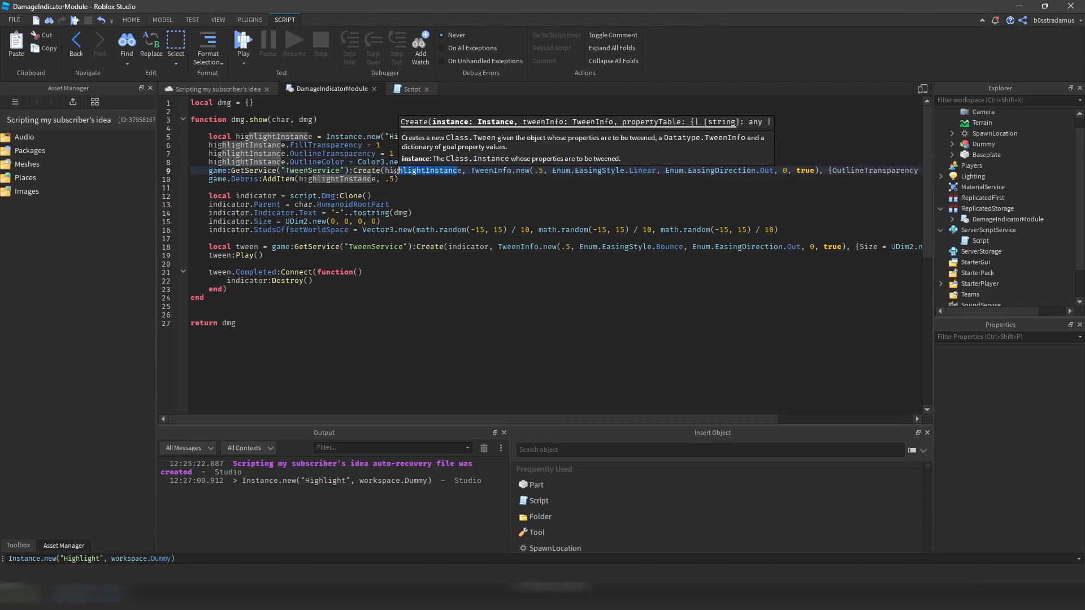
pyautogui.moveTo(211, 94)
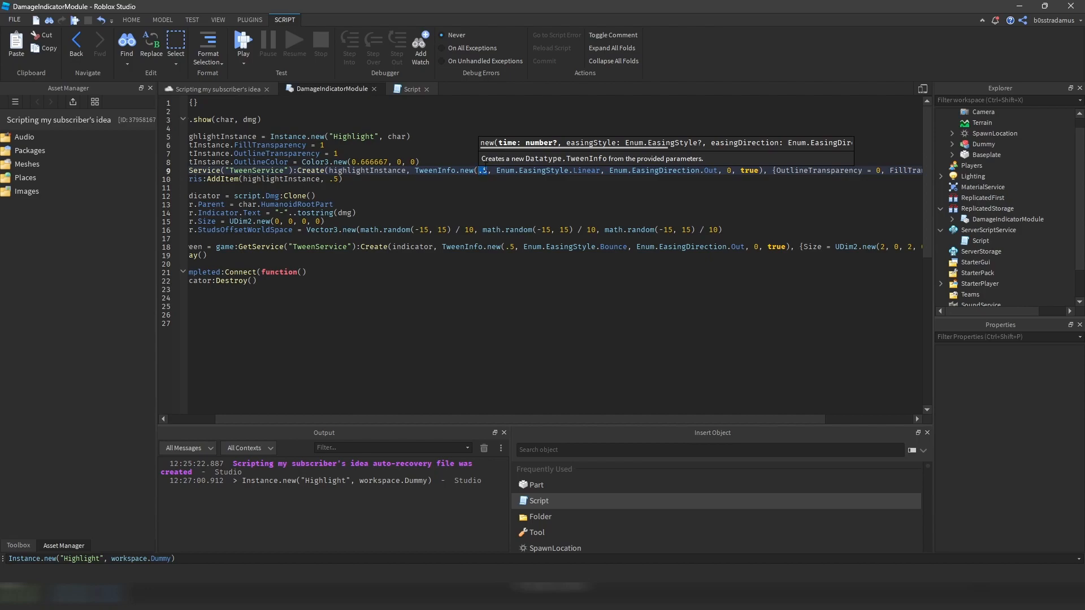
pyautogui.moveTo(693, 170)
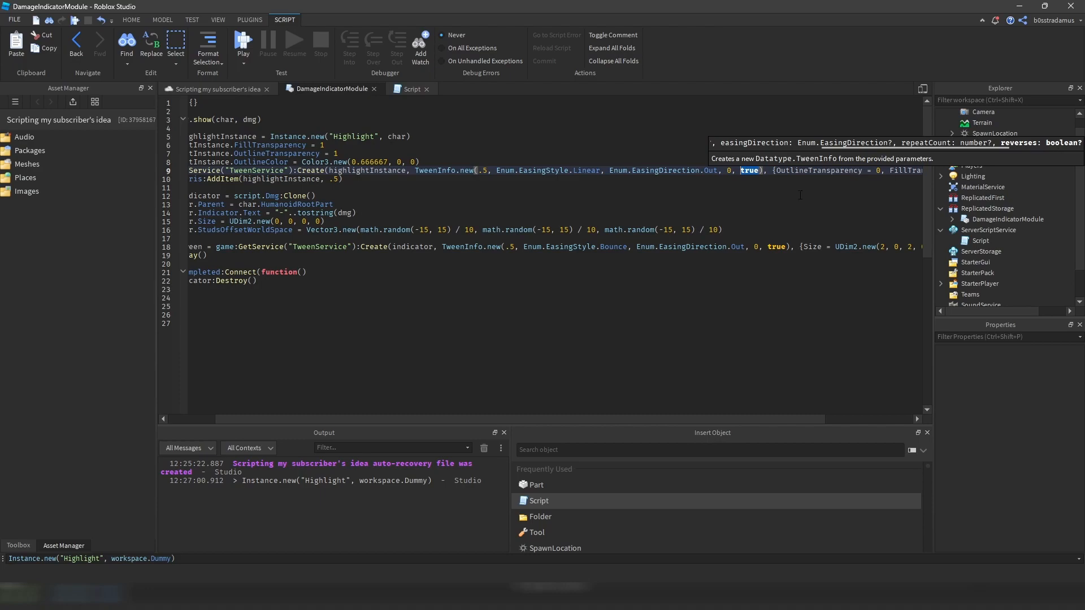
# Step: Scroll through the rest of the show function and start a playtest
pyautogui.hscroll(3)
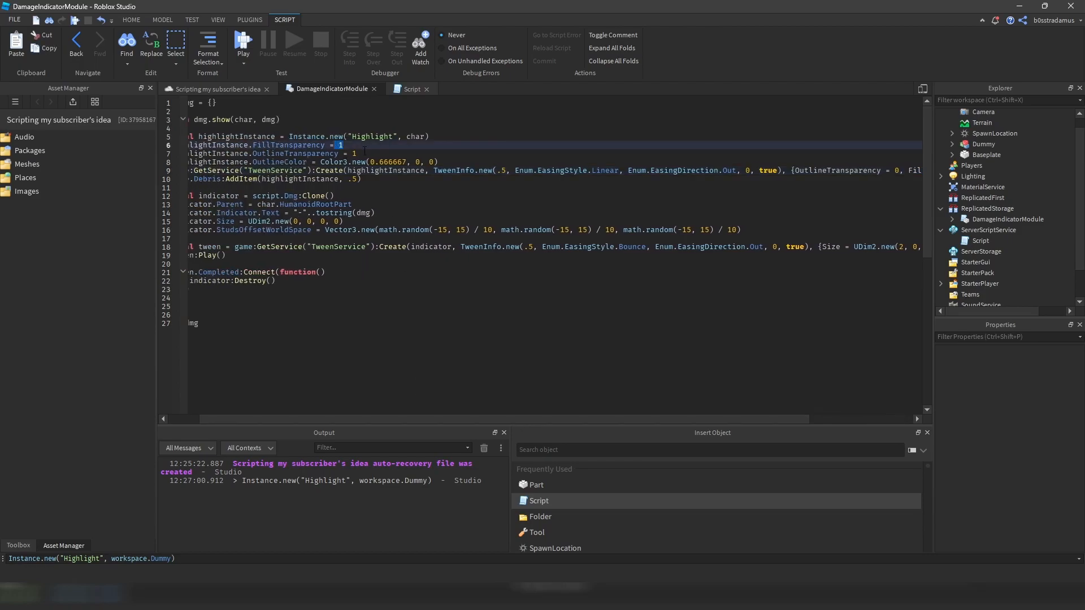
pyautogui.hscroll(3)
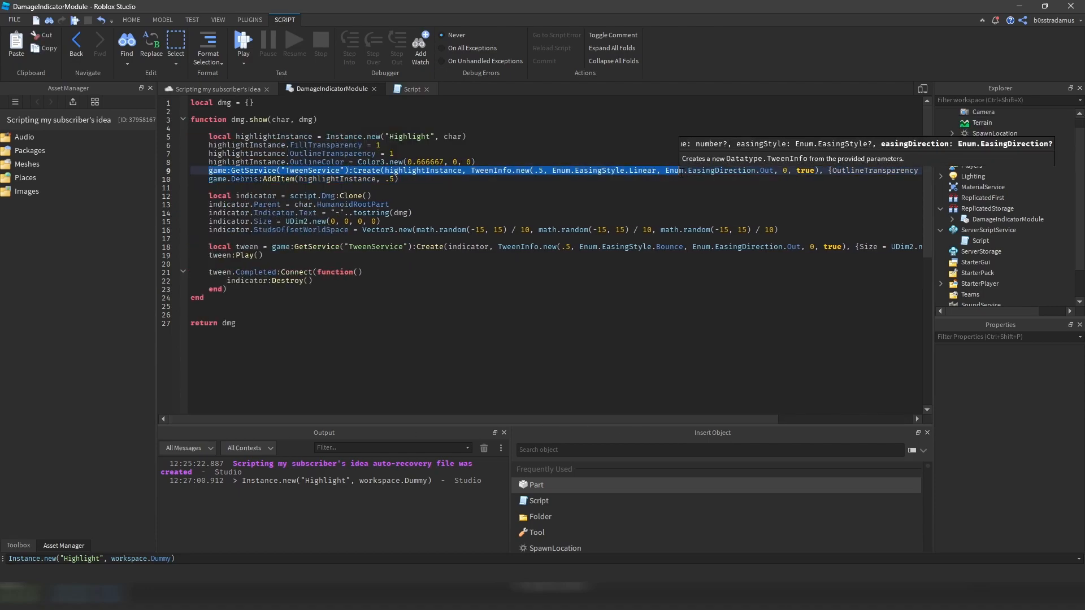
pyautogui.click(243, 41)
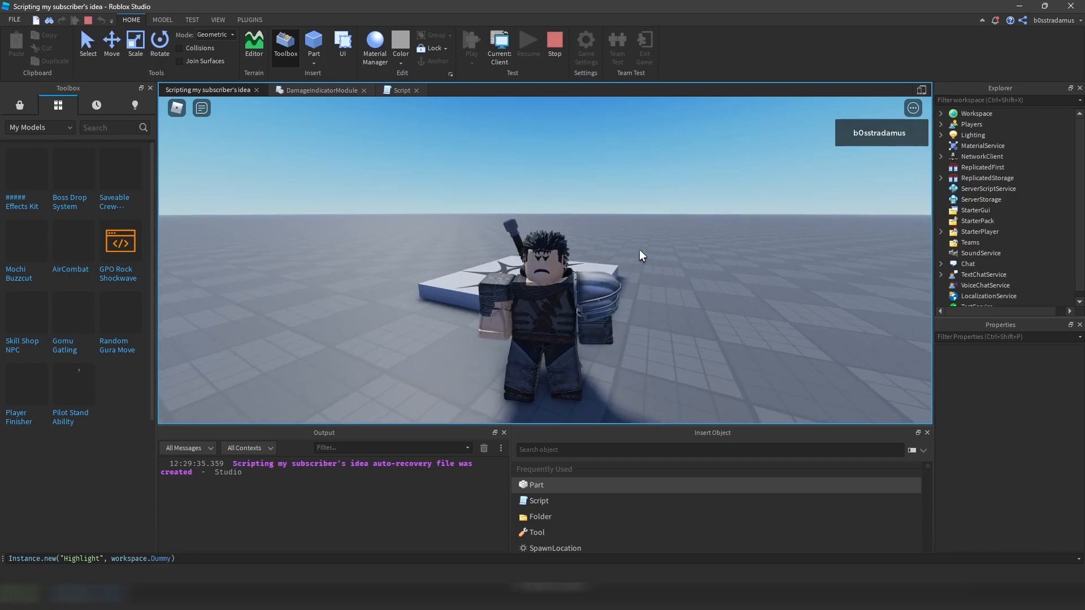
pyautogui.moveTo(675, 259)
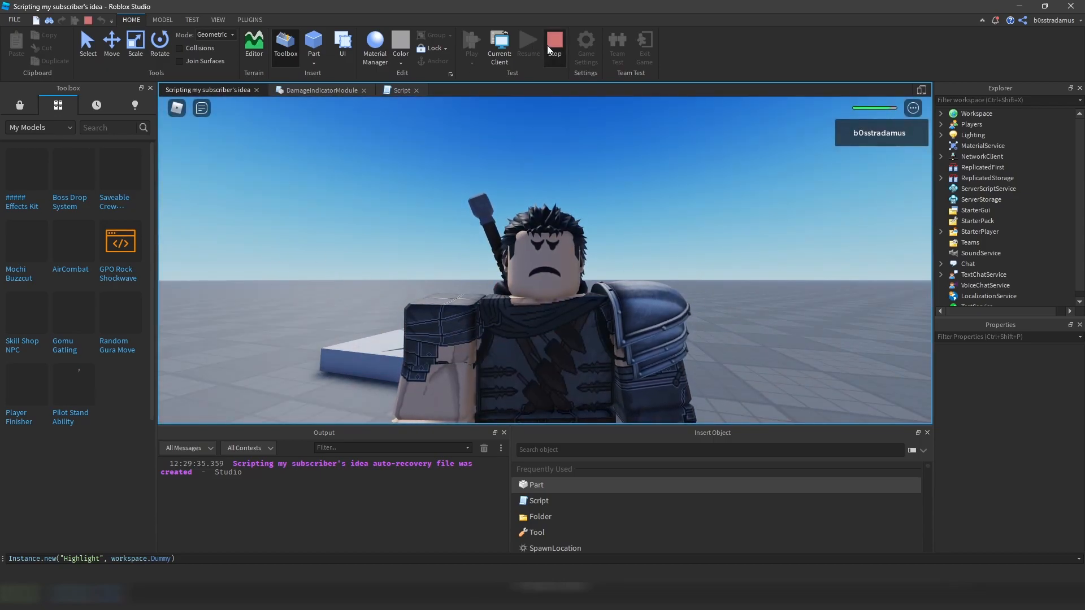
# Step: Stop the running playtest
pyautogui.click(317, 90)
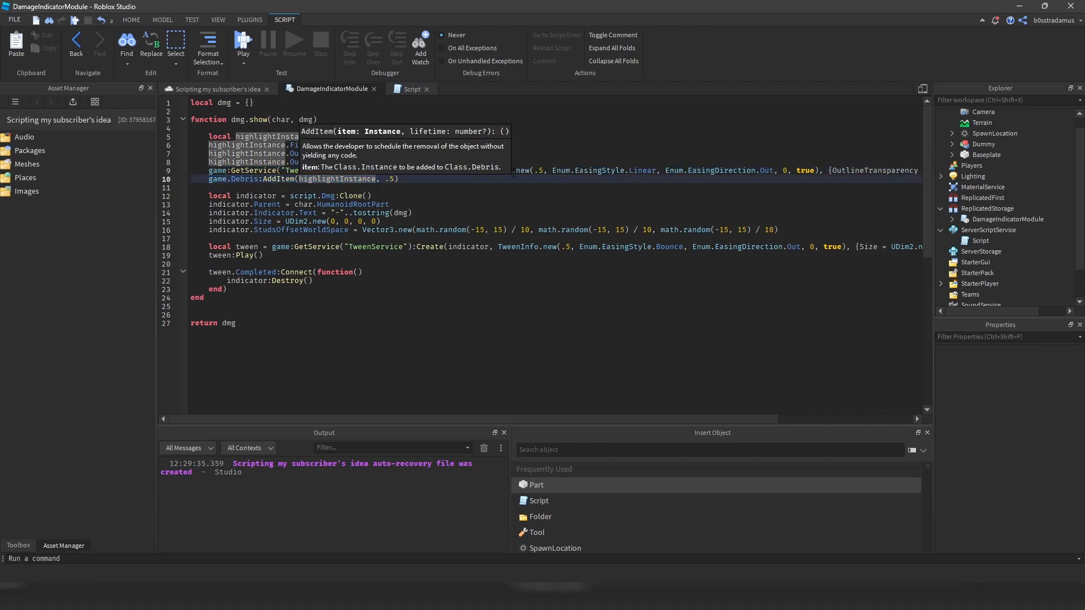
# Step: Point out the tween duration and the lines cloning the Dmg indicator
pyautogui.click(538, 170)
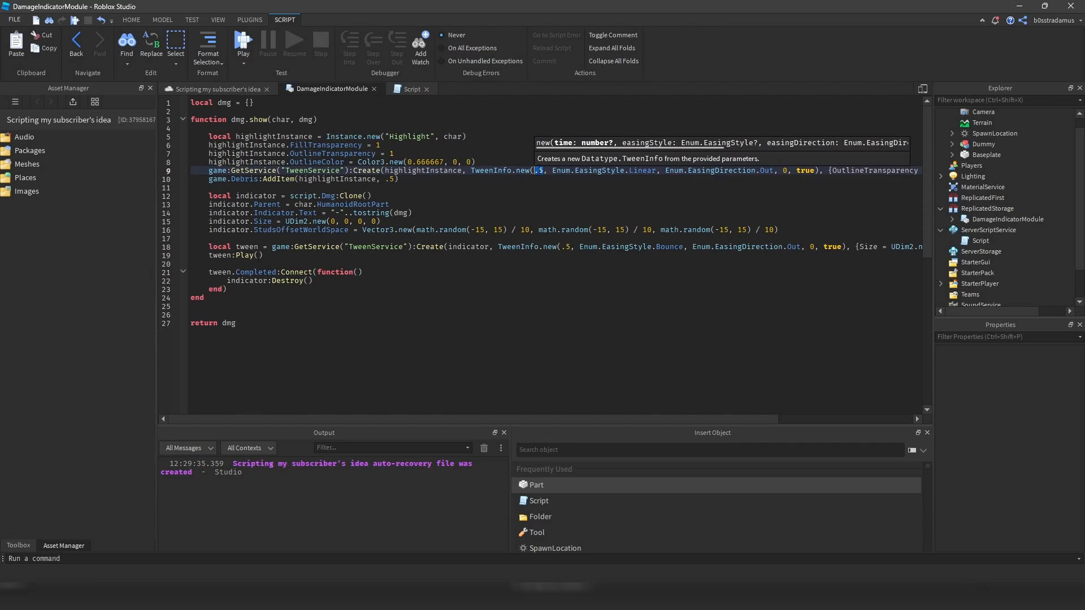
pyautogui.click(372, 196)
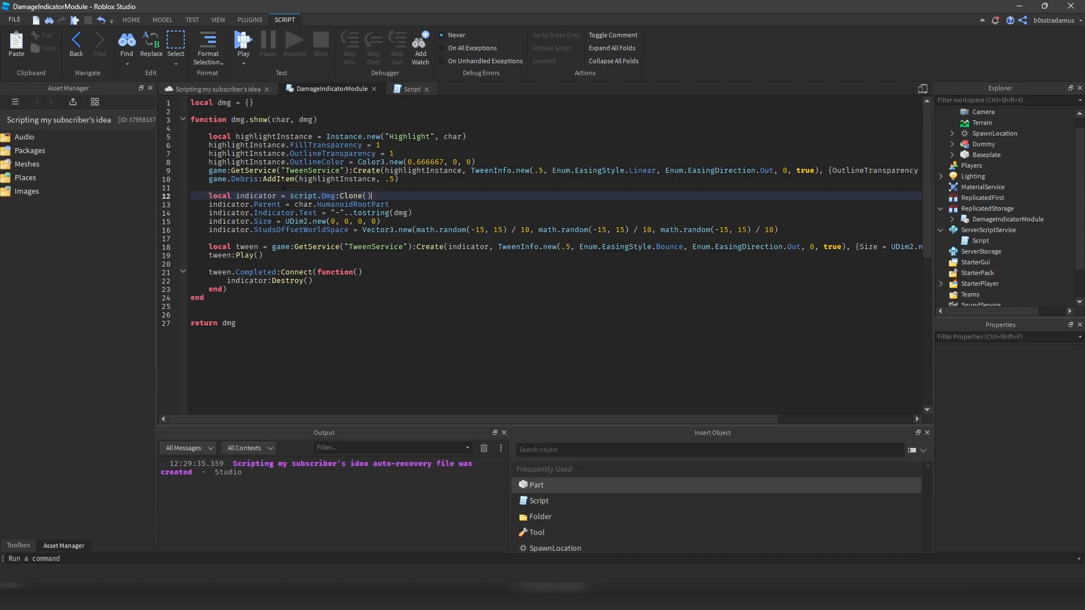
pyautogui.moveTo(204, 195); pyautogui.dragTo(380, 222)
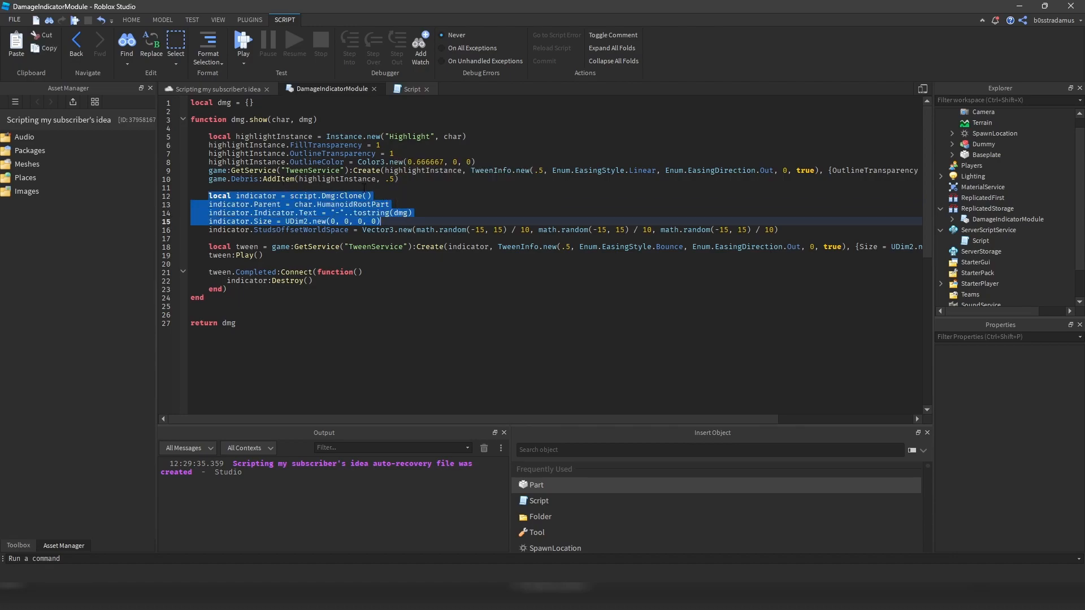
pyautogui.doubleClick(326, 196)
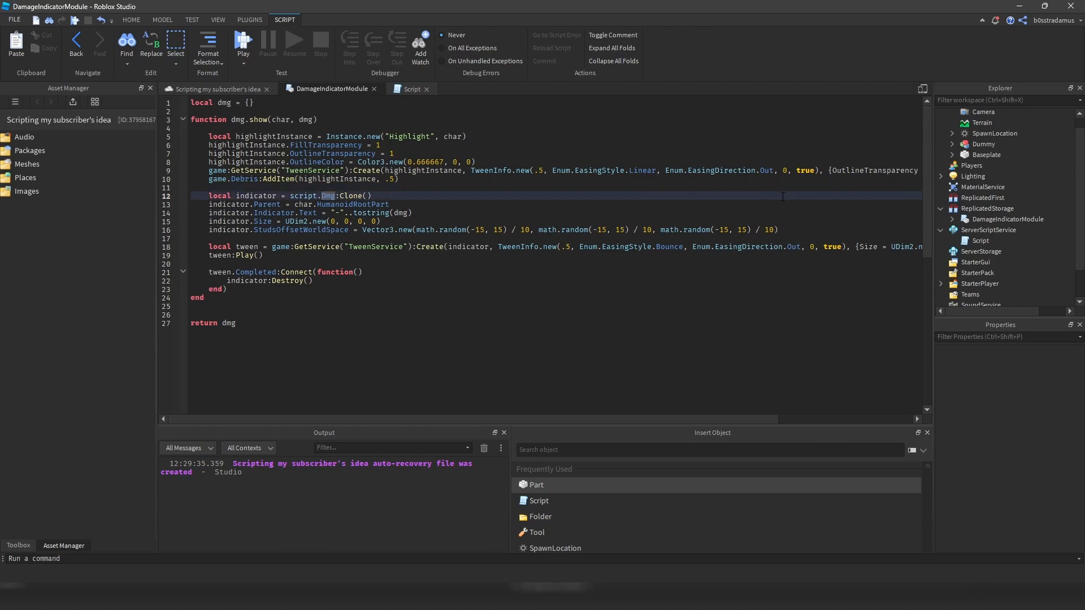
# Step: Expand DamageIndicatorModule to show the Dmg billboard, then collapse it
pyautogui.click(1008, 220)
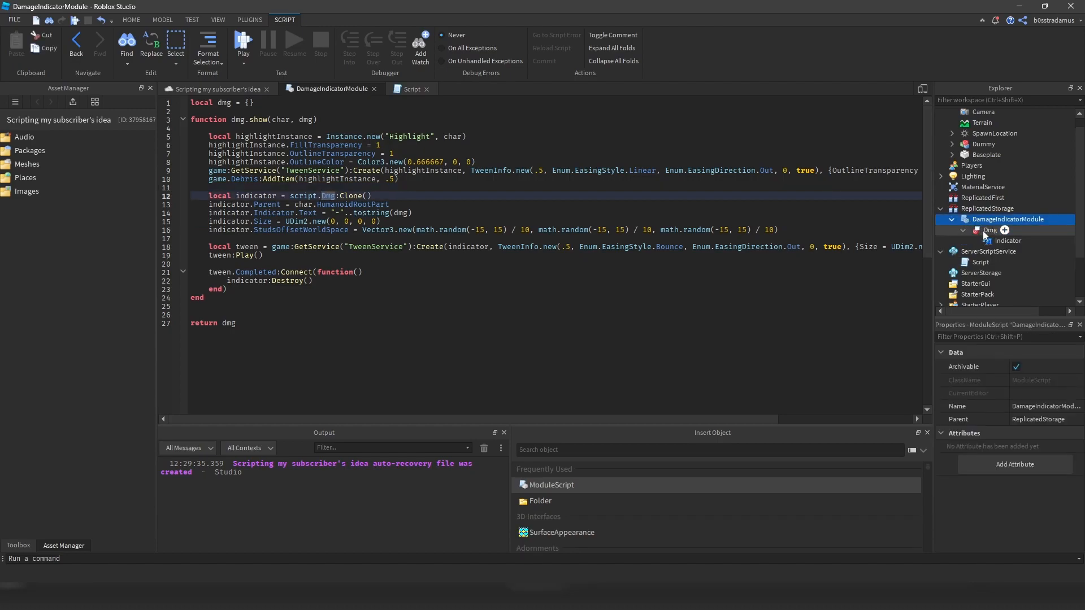
pyautogui.click(990, 230)
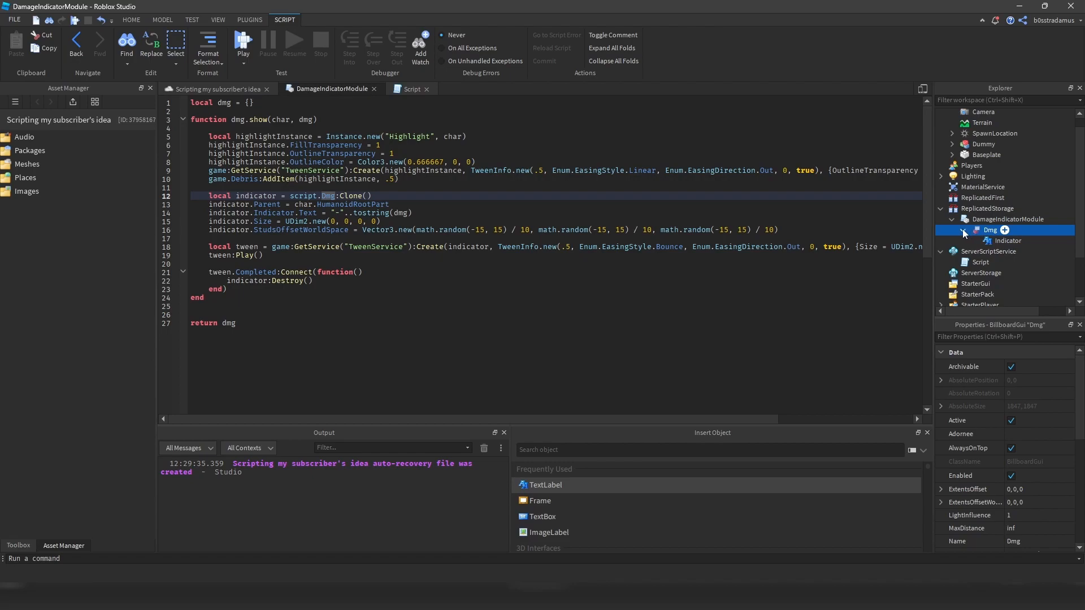
pyautogui.click(962, 230)
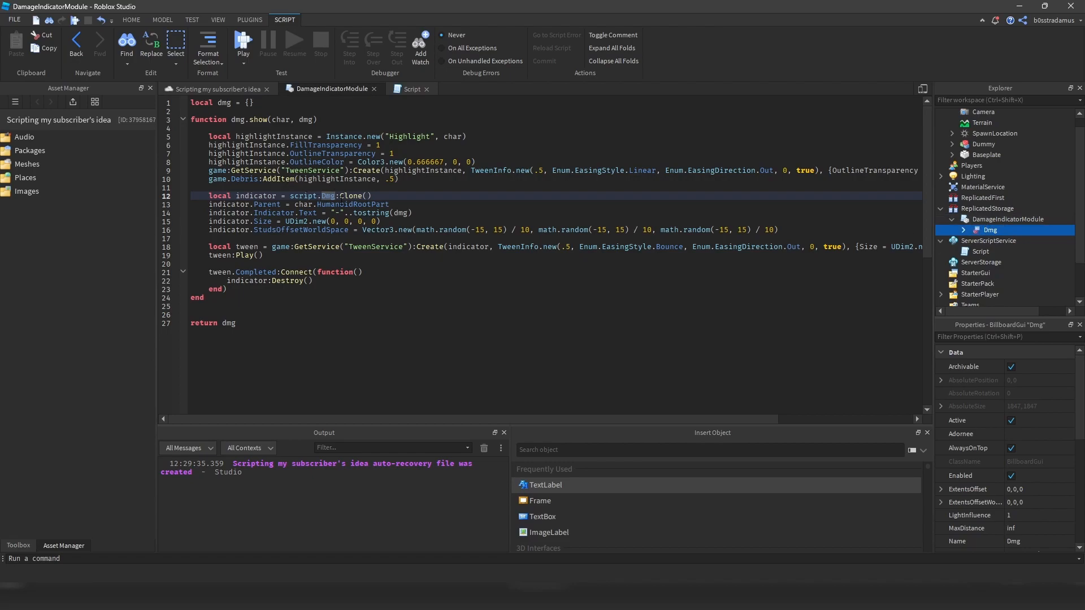
pyautogui.moveTo(965, 235)
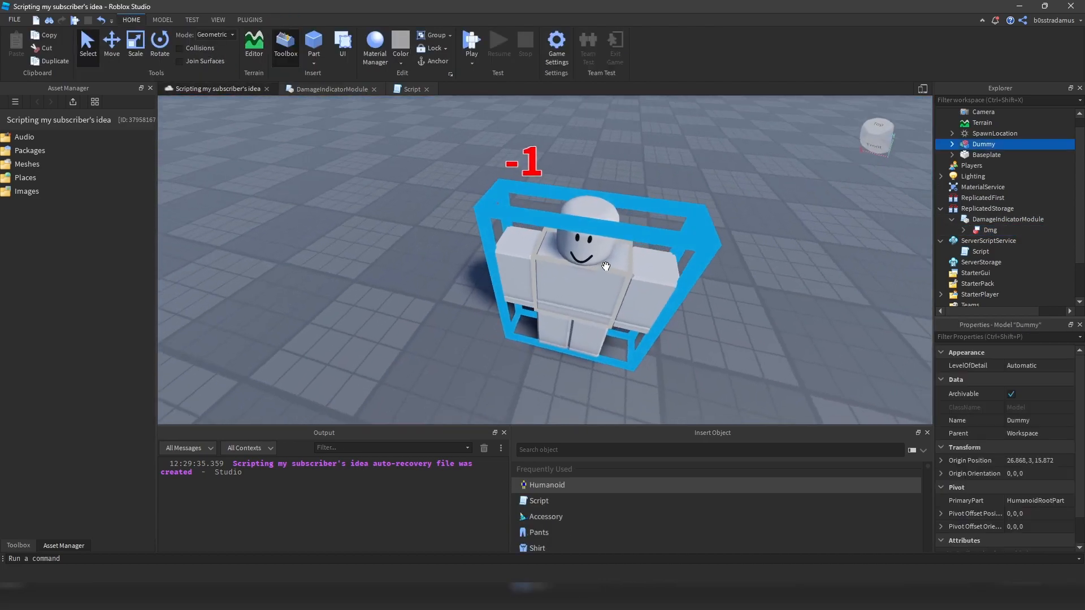
# Step: Switch the dummy's Dmg Indicator label to a marker-style font and reopen DamageIndicatorModule
pyautogui.click(952, 144)
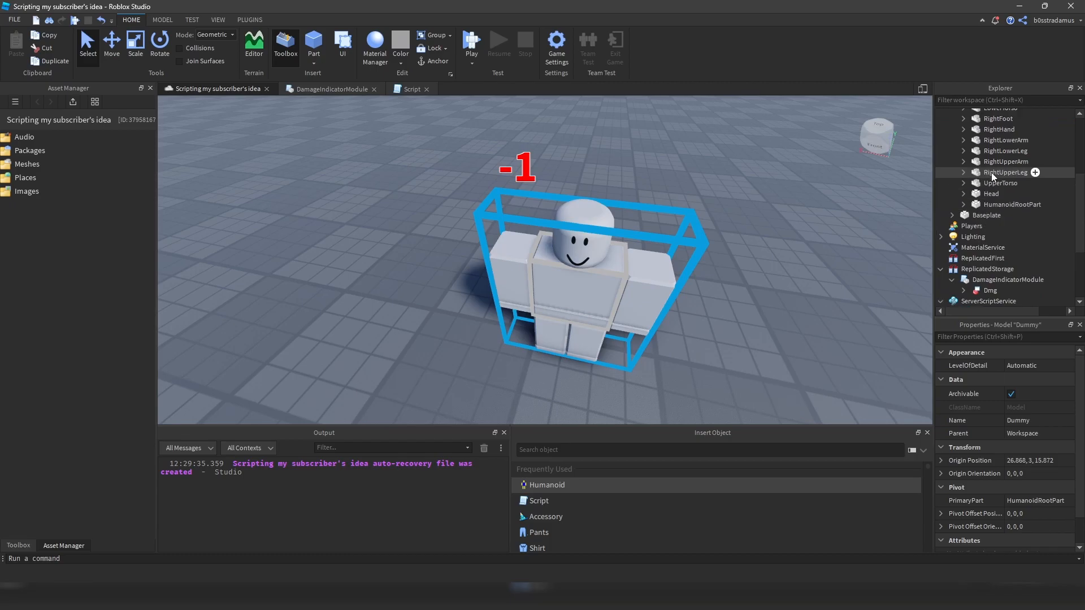
pyautogui.click(1001, 237)
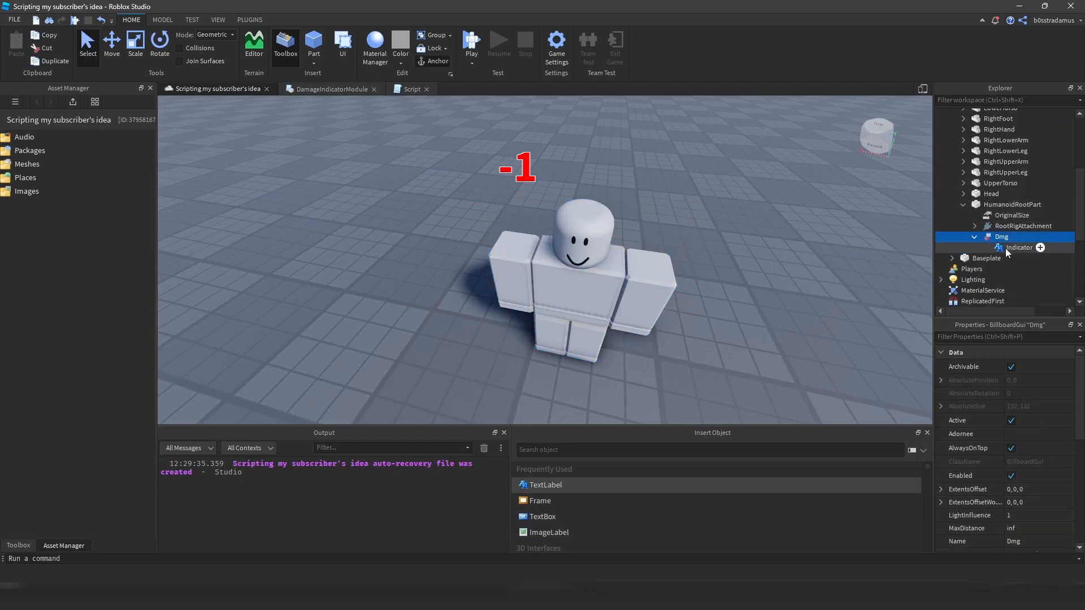
pyautogui.click(1018, 247)
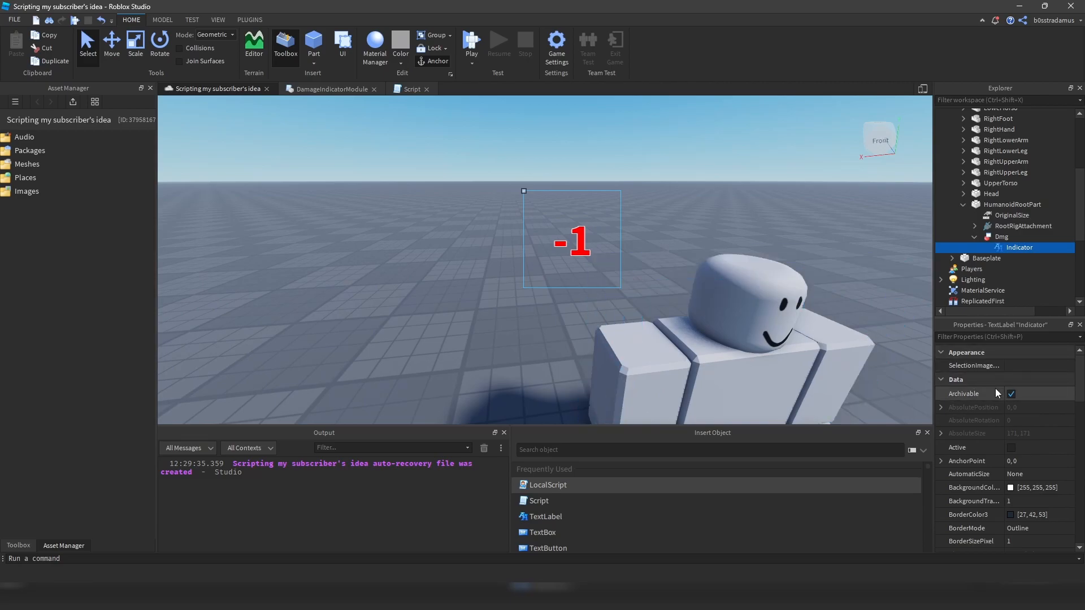
pyautogui.moveTo(940, 327)
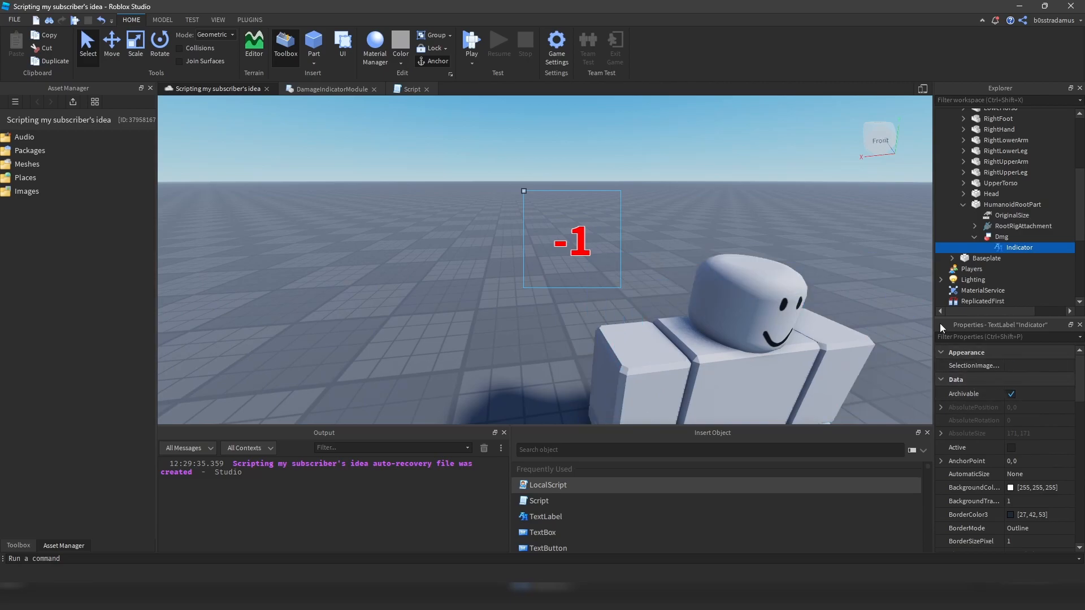
pyautogui.scroll(-3)
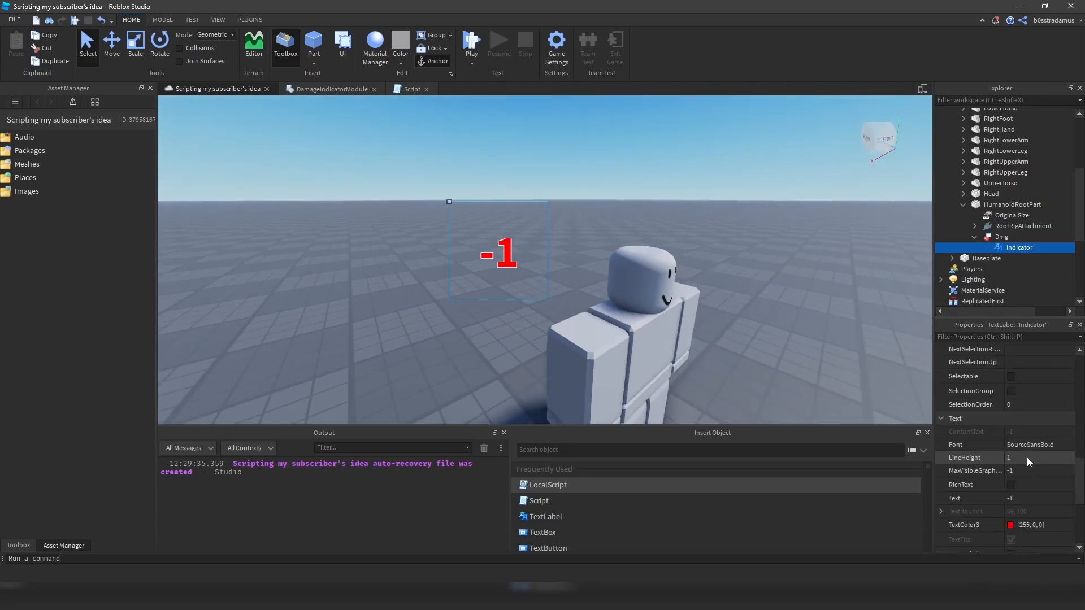
pyautogui.click(1038, 444)
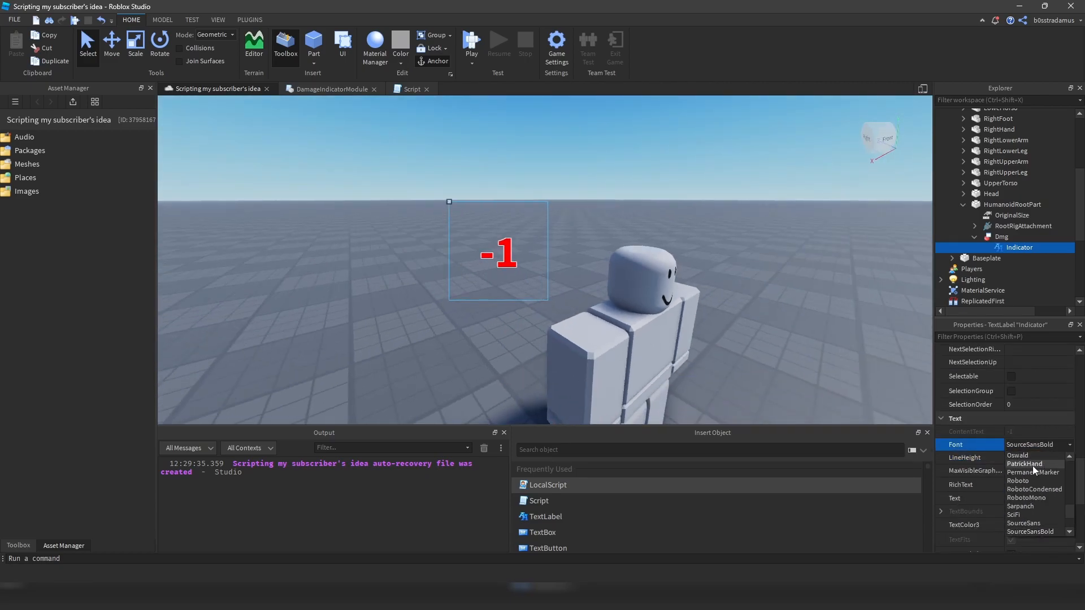
pyautogui.click(1031, 471)
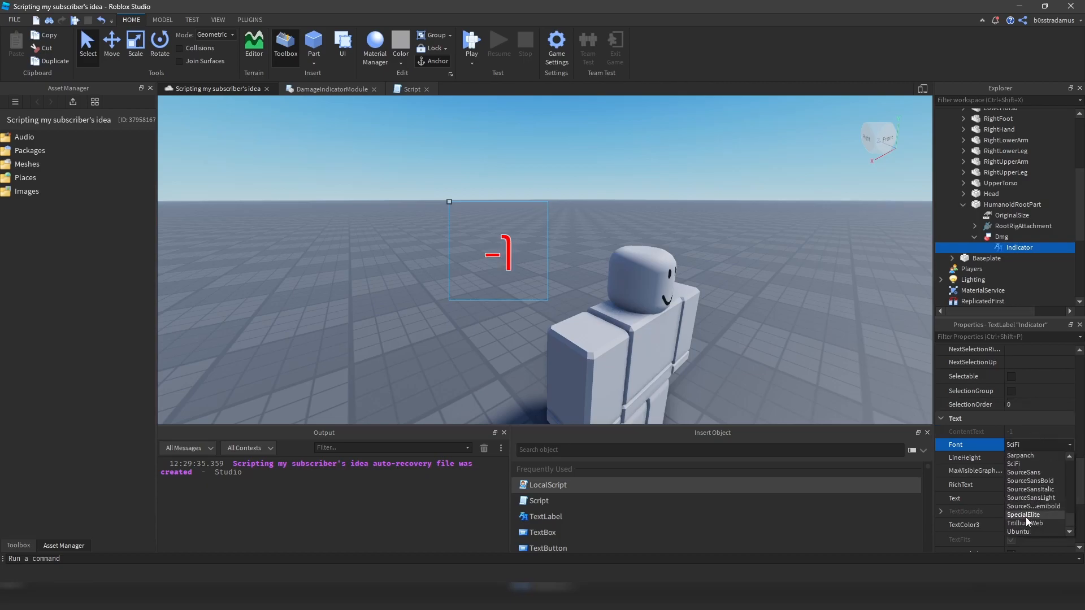
pyautogui.click(1025, 515)
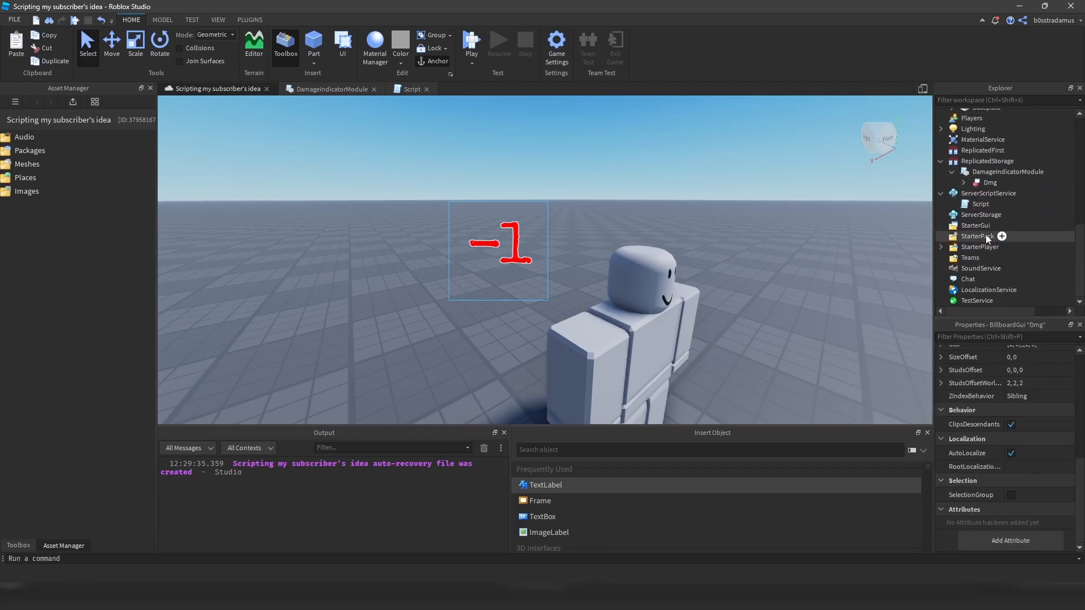
pyautogui.moveTo(990, 182)
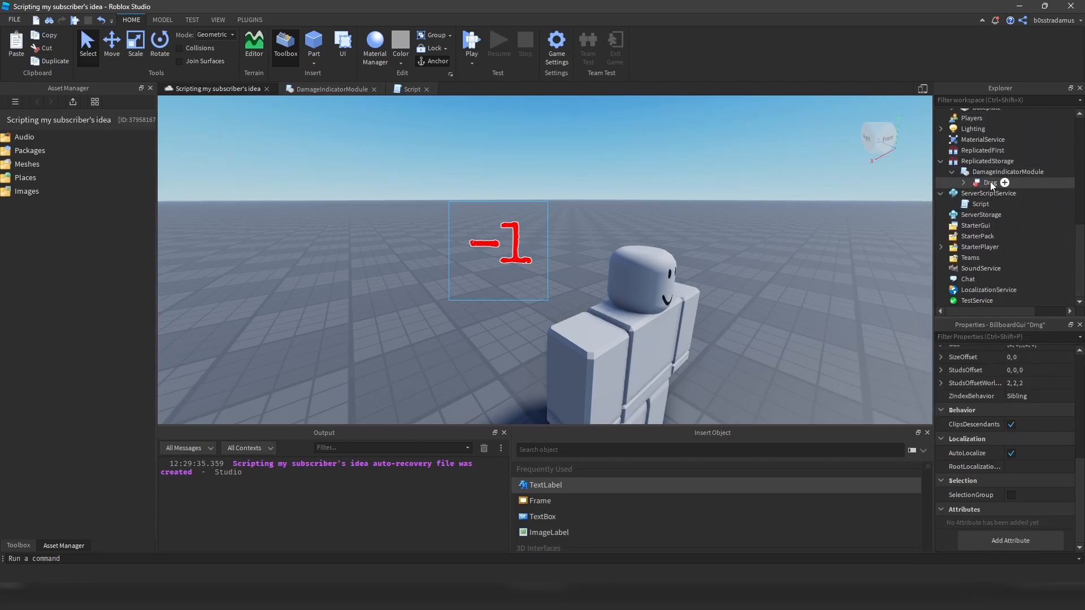
pyautogui.click(330, 89)
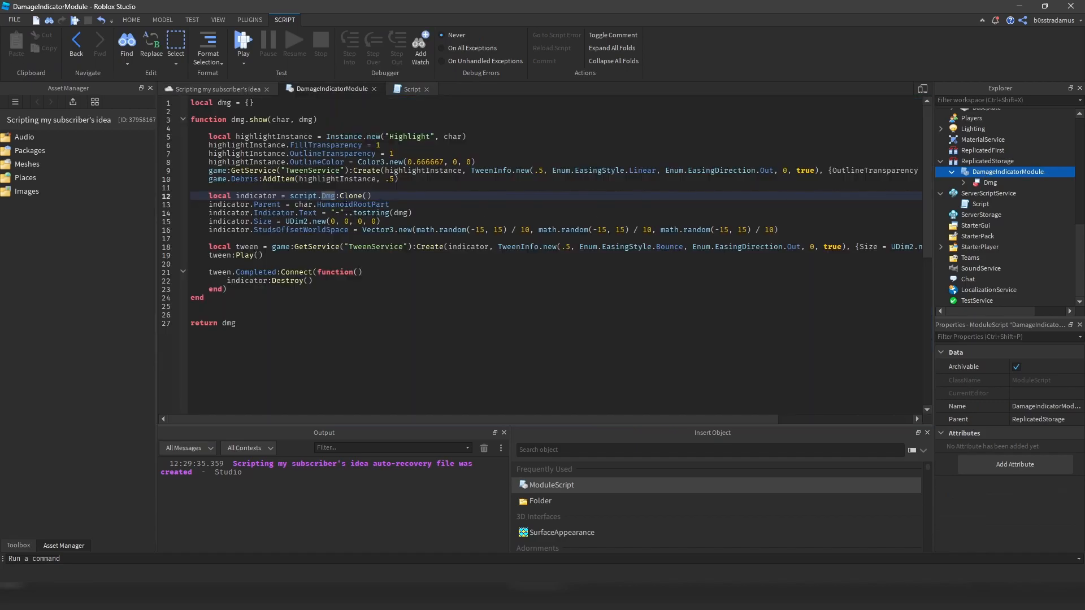
# Step: Review the module's Dmg clone and Parent lines, then inspect the stored billboard's size
pyautogui.doubleClick(330, 196)
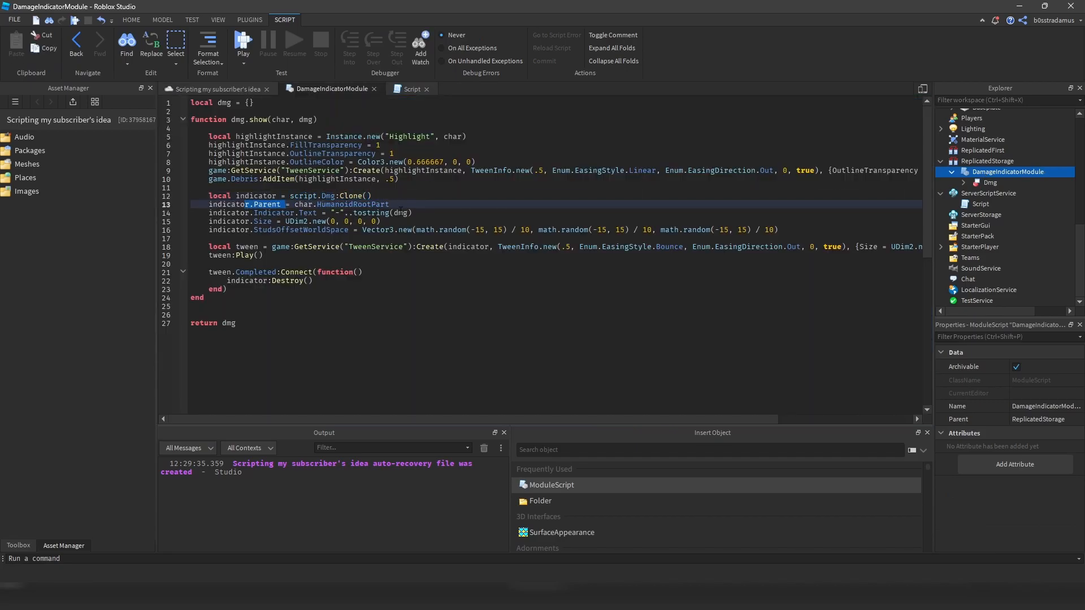
pyautogui.doubleClick(355, 204)
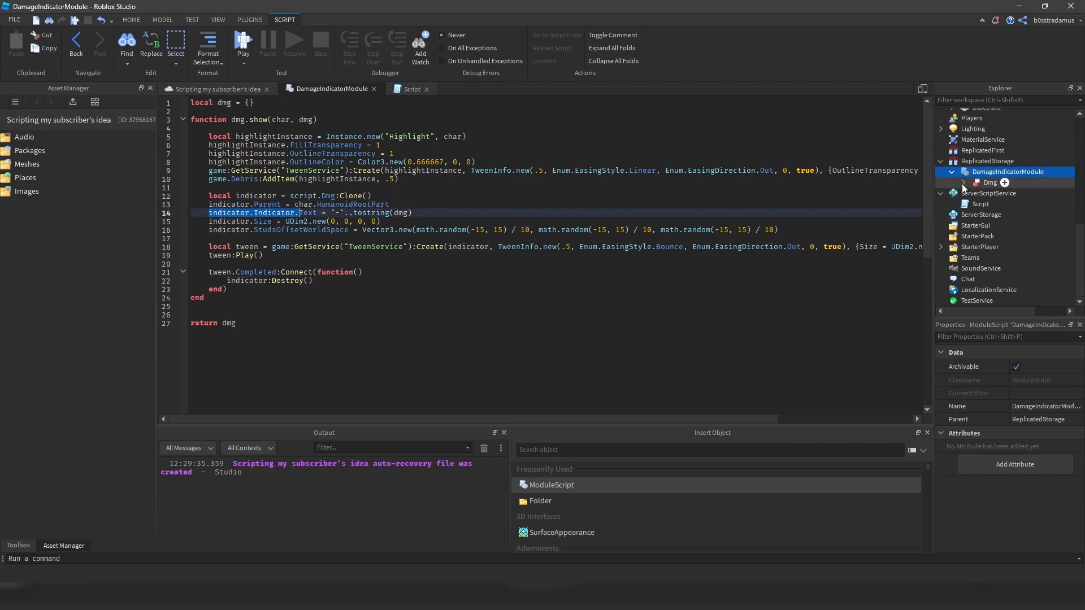
pyautogui.click(1007, 193)
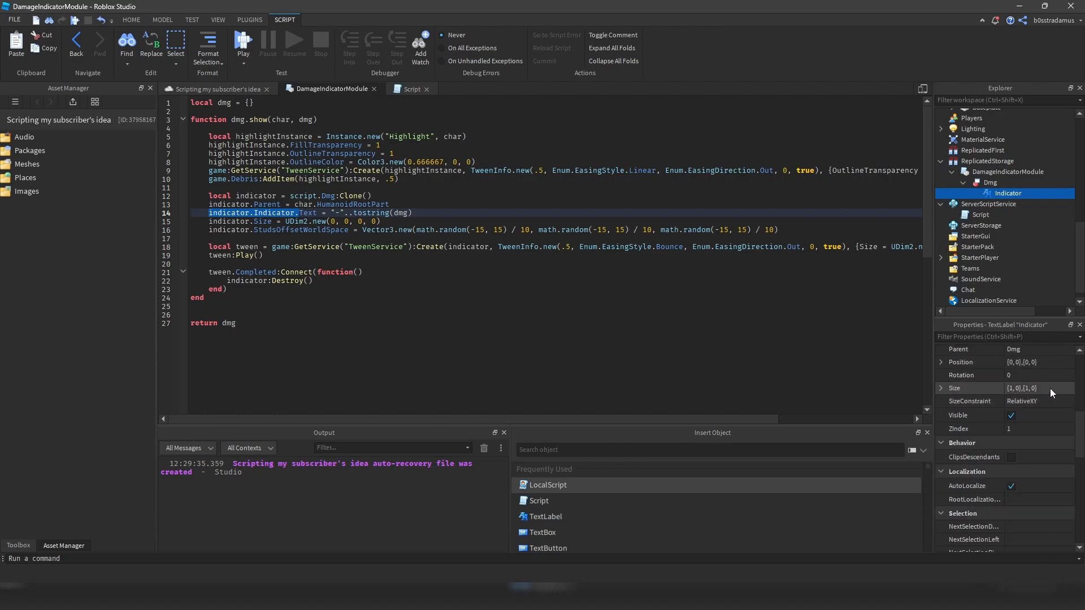
pyautogui.scroll(-3)
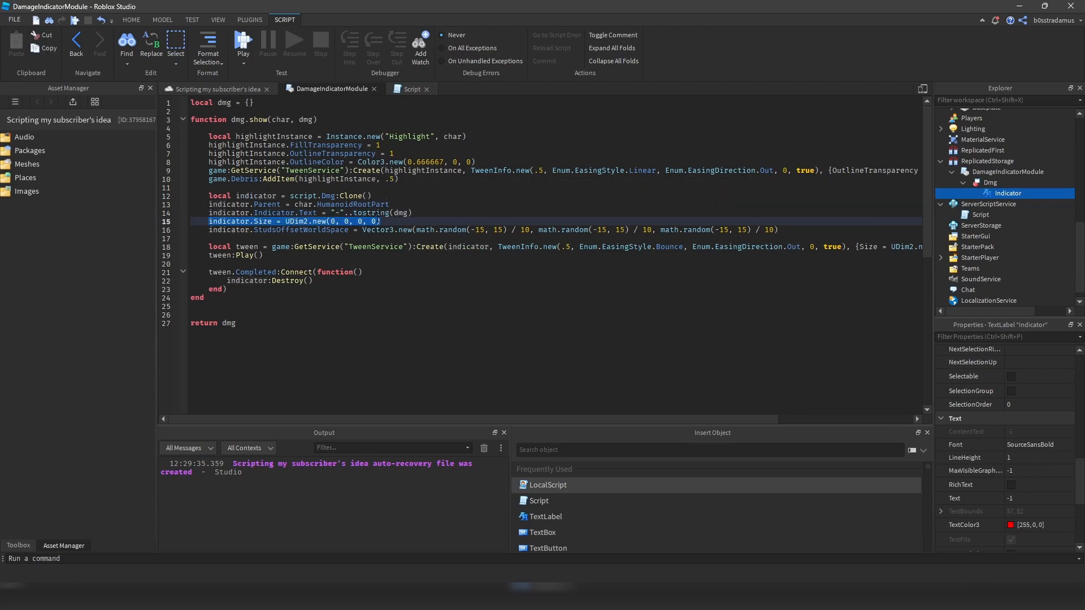
pyautogui.click(991, 183)
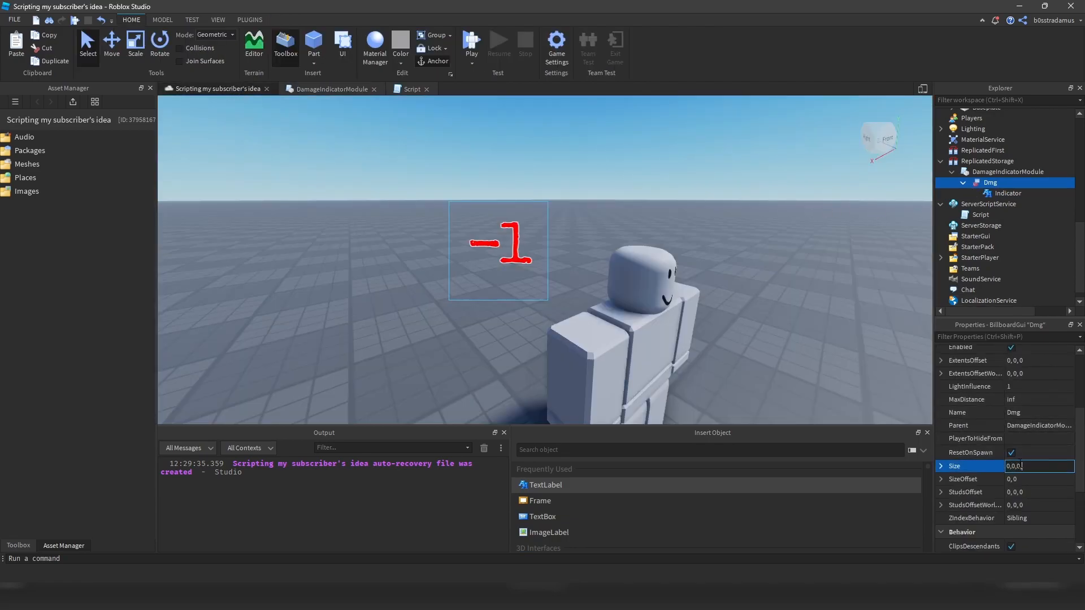
# Step: Zero the stored Dmg Size to {0,0},{0,0} and confirm Indicator Size is {1,0},{1,0}
pyautogui.tripleClick(1039, 466)
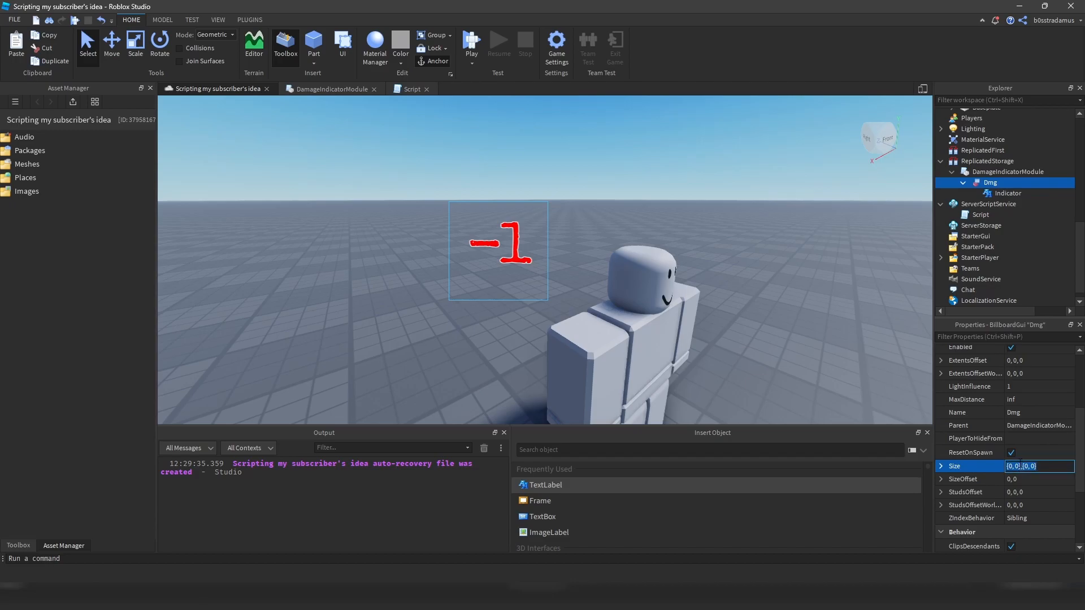
pyautogui.moveTo(844, 185)
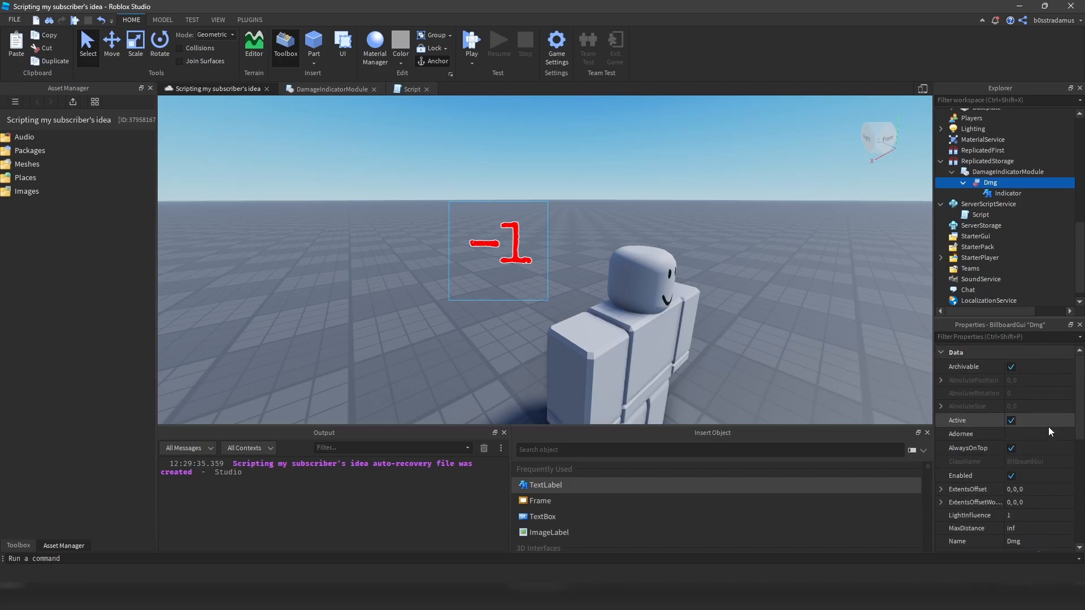
pyautogui.click(1007, 193)
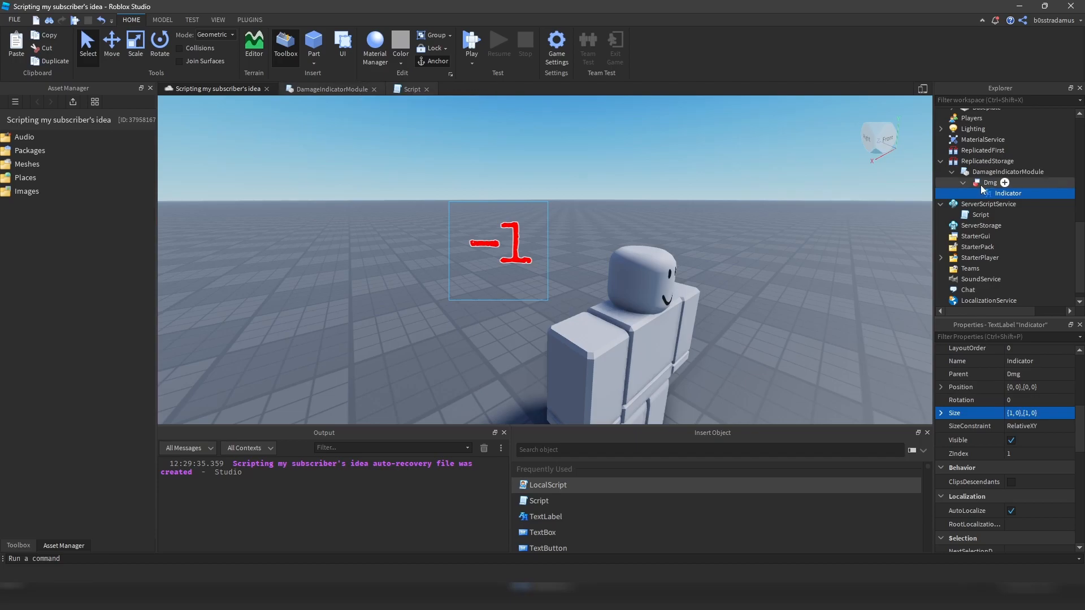
pyautogui.click(989, 182)
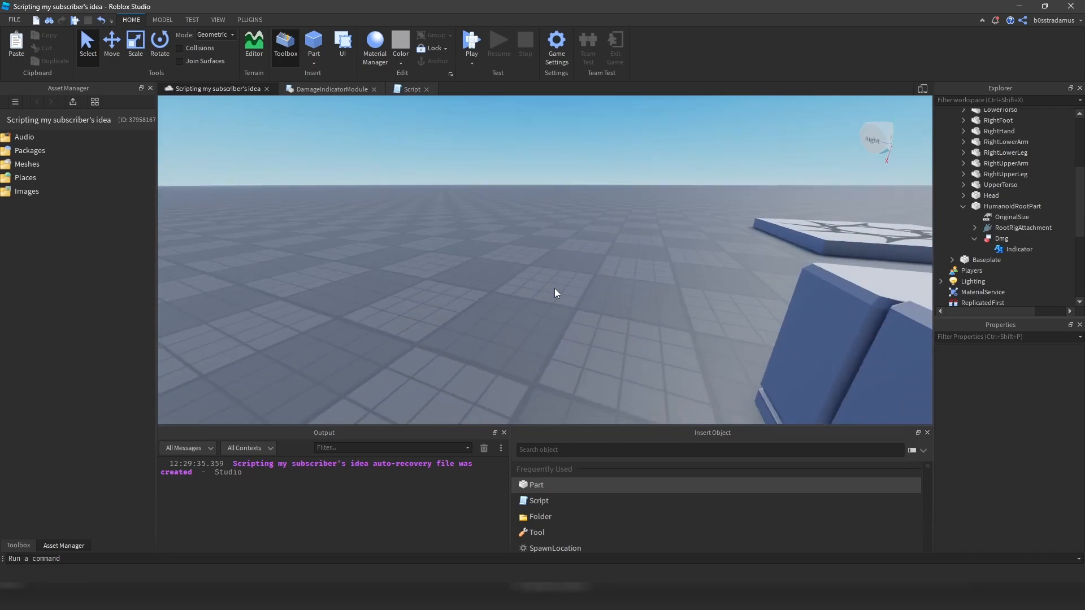
pyautogui.click(1001, 238)
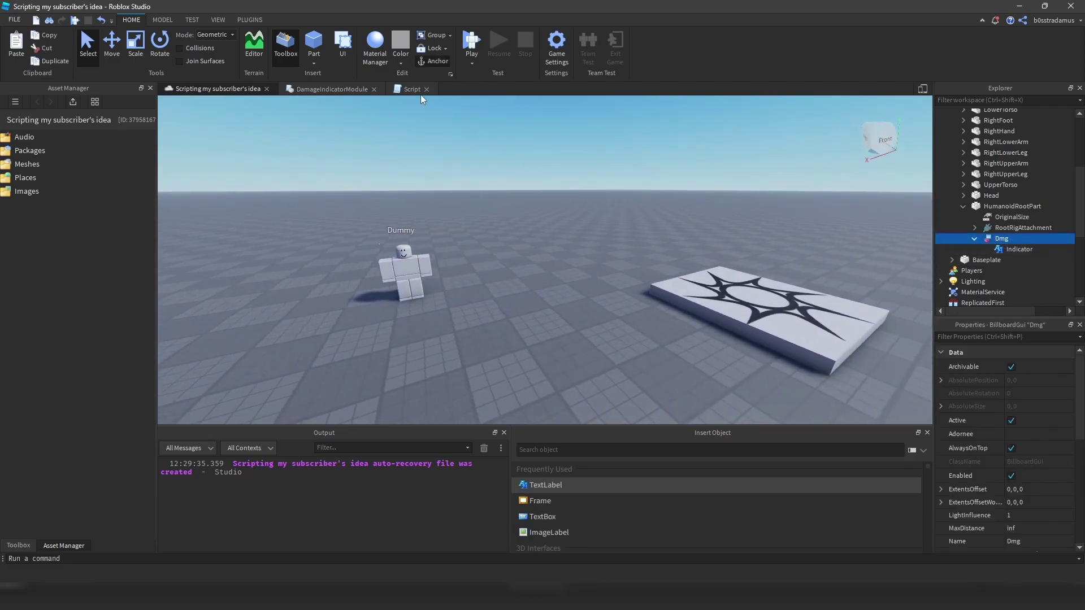
pyautogui.click(330, 88)
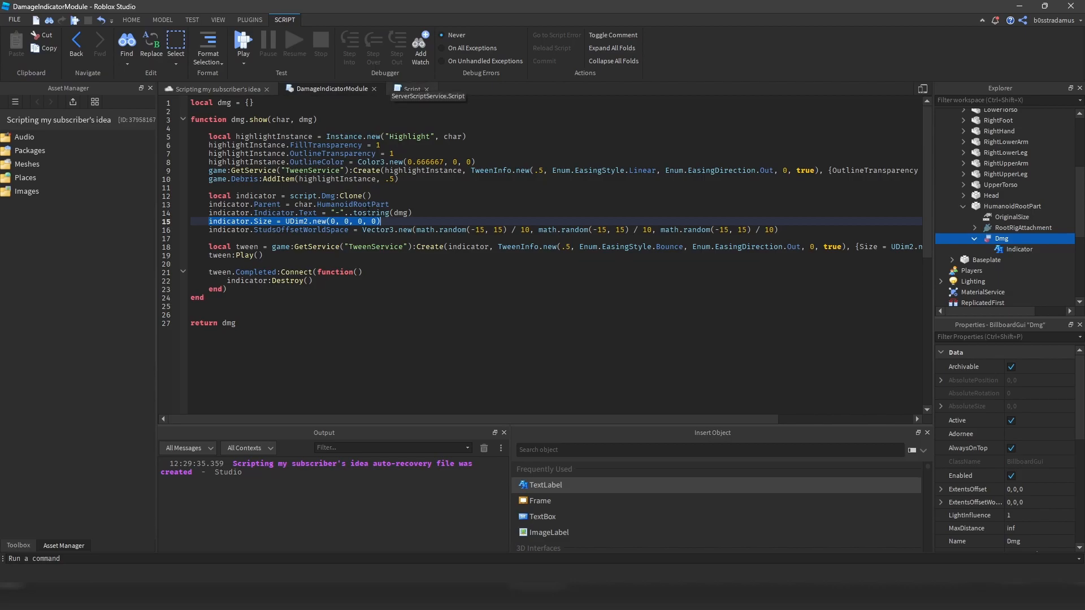
pyautogui.click(215, 238)
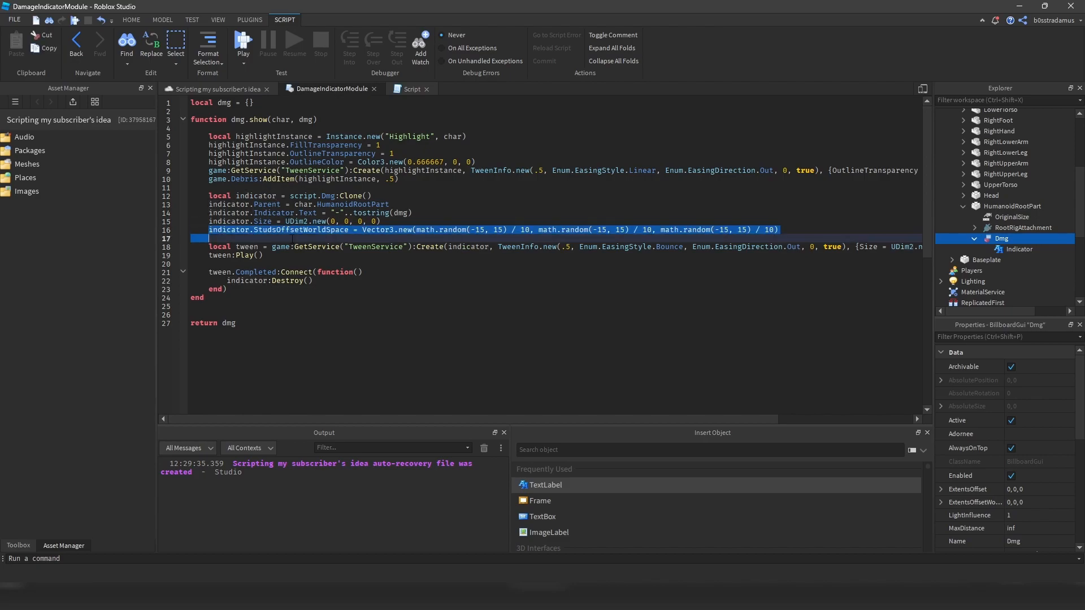
pyautogui.click(393, 230)
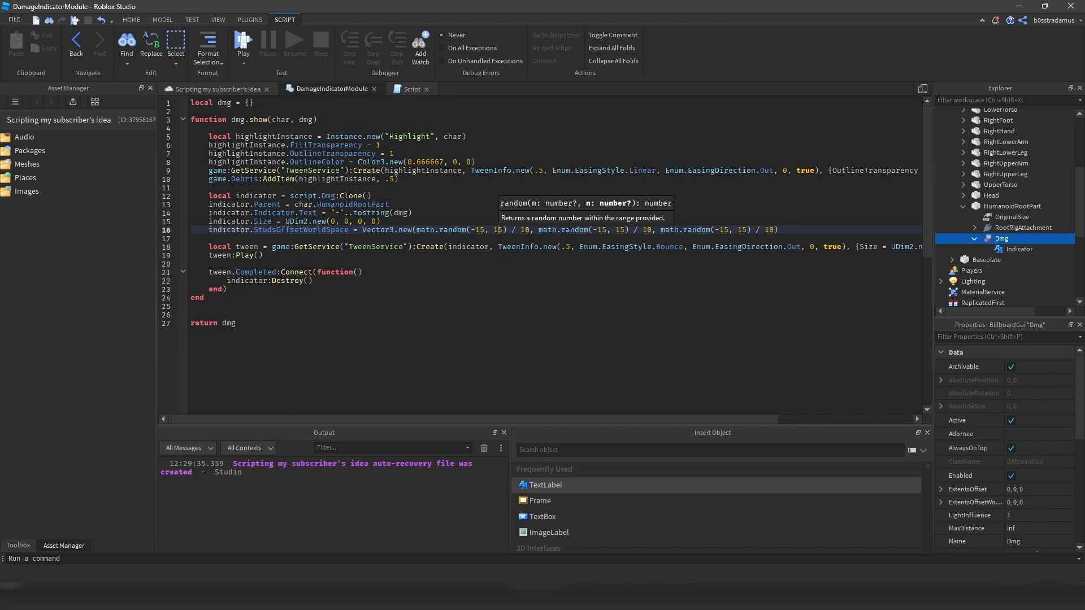
pyautogui.click(215, 88)
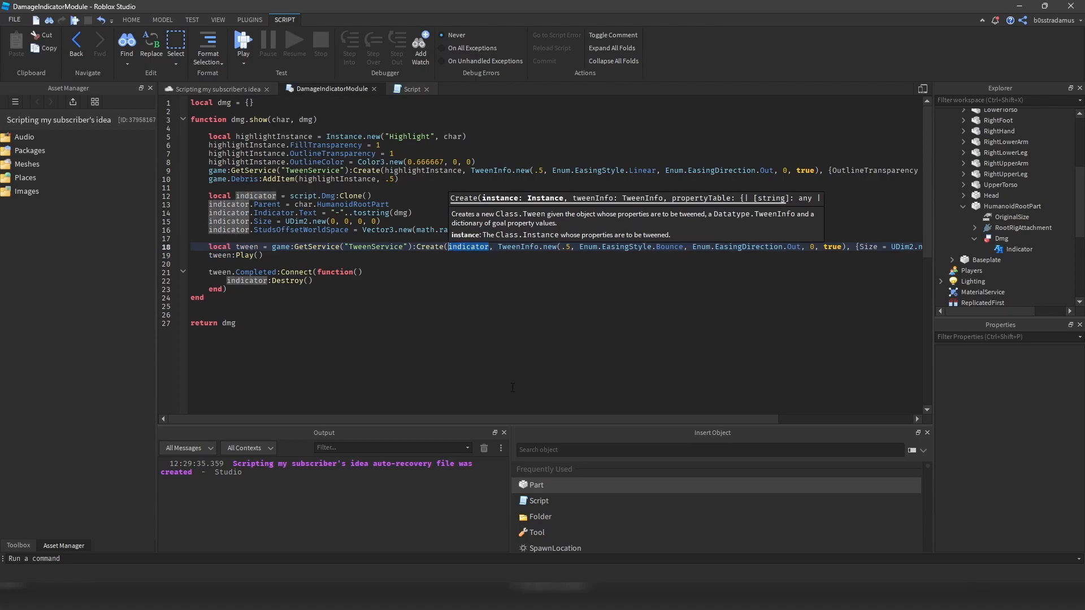
# Step: Read through the bounce tween and Completed destroy handler, then return to the place view
pyautogui.hscroll(3)
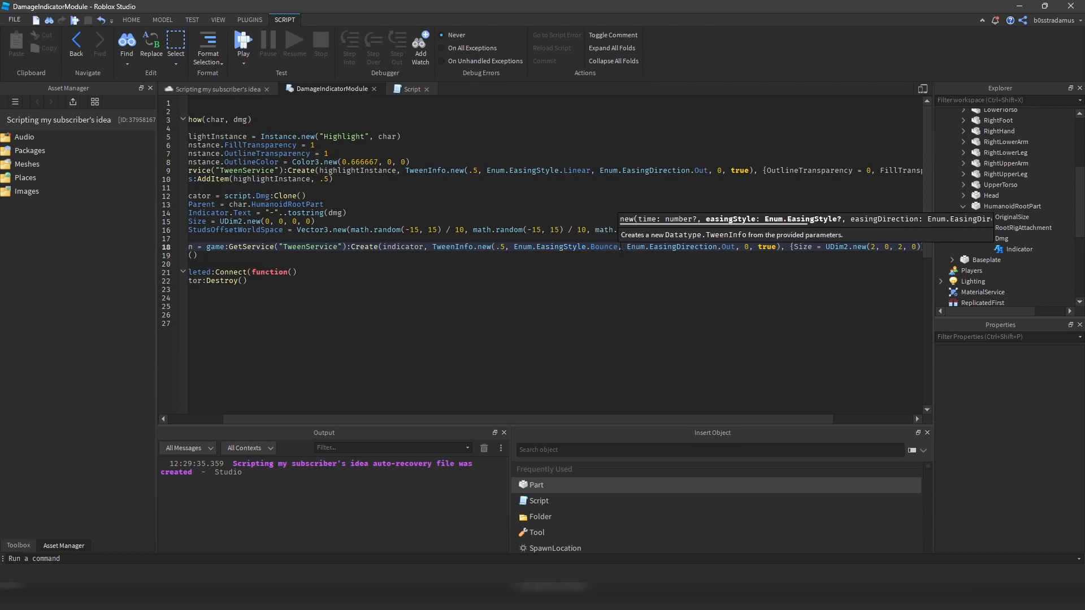
pyautogui.scroll(-3)
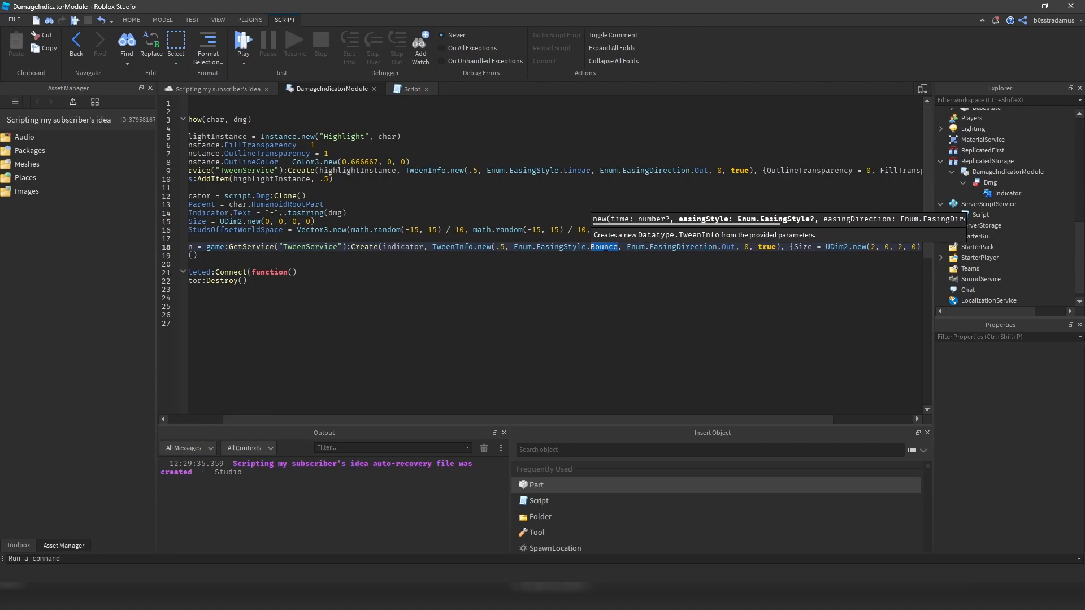
pyautogui.hscroll(3)
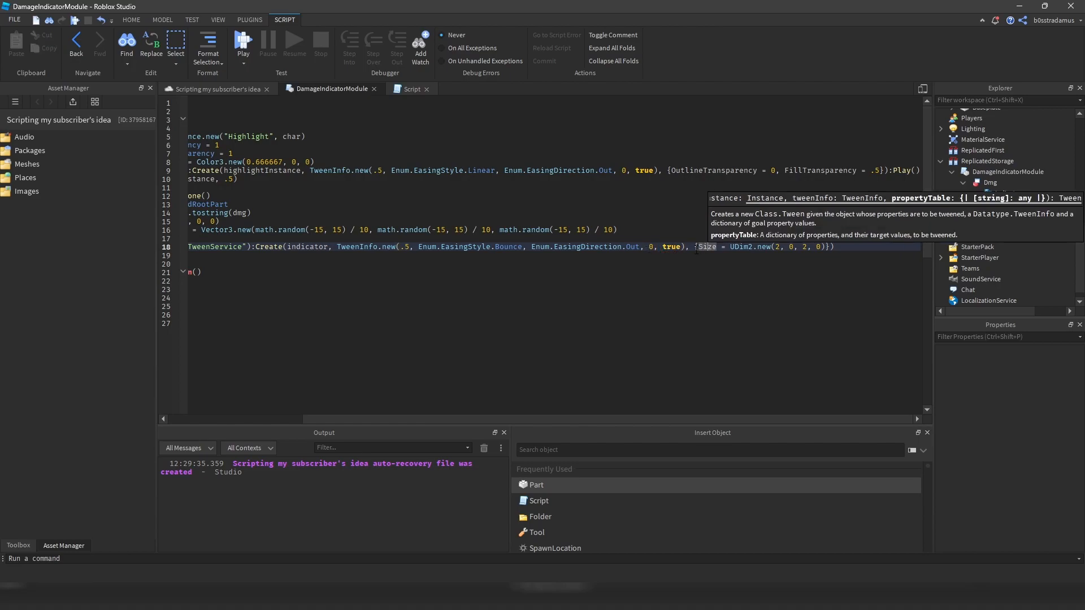
pyautogui.hscroll(-3)
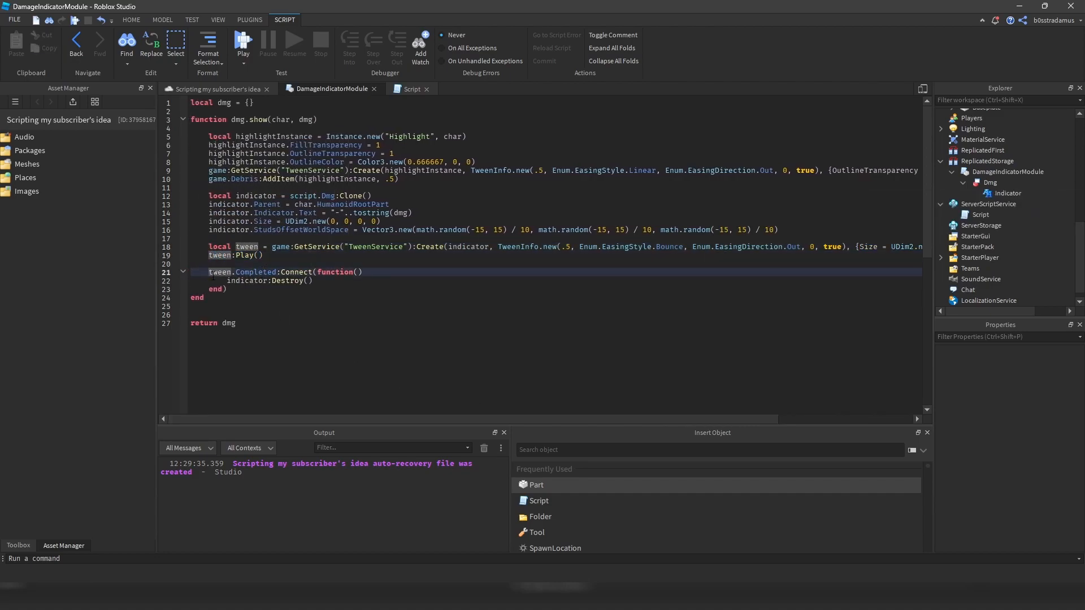
pyautogui.click(244, 296)
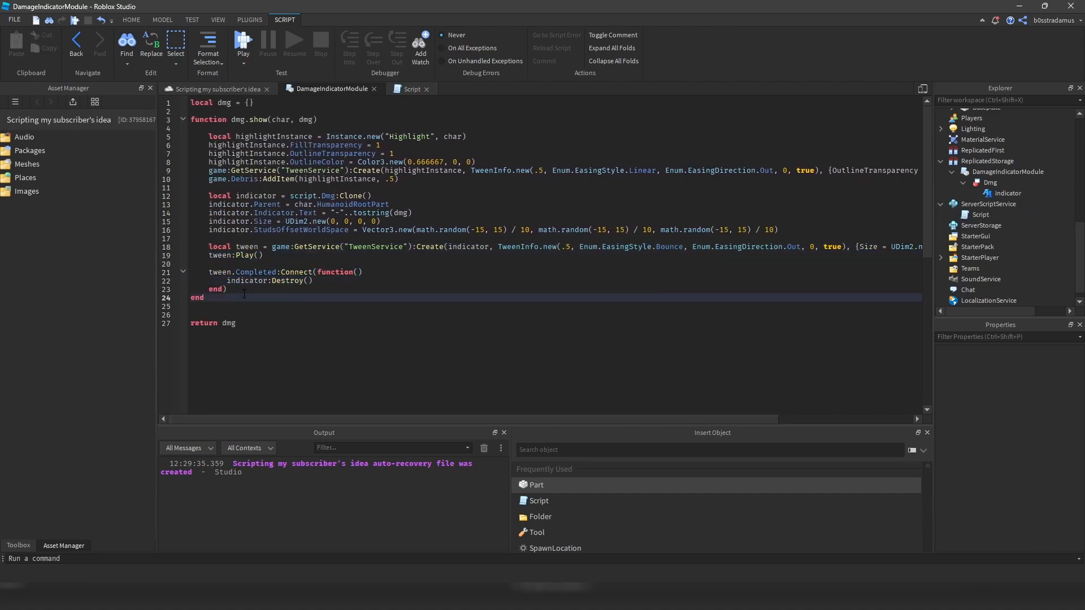
pyautogui.moveTo(228, 89)
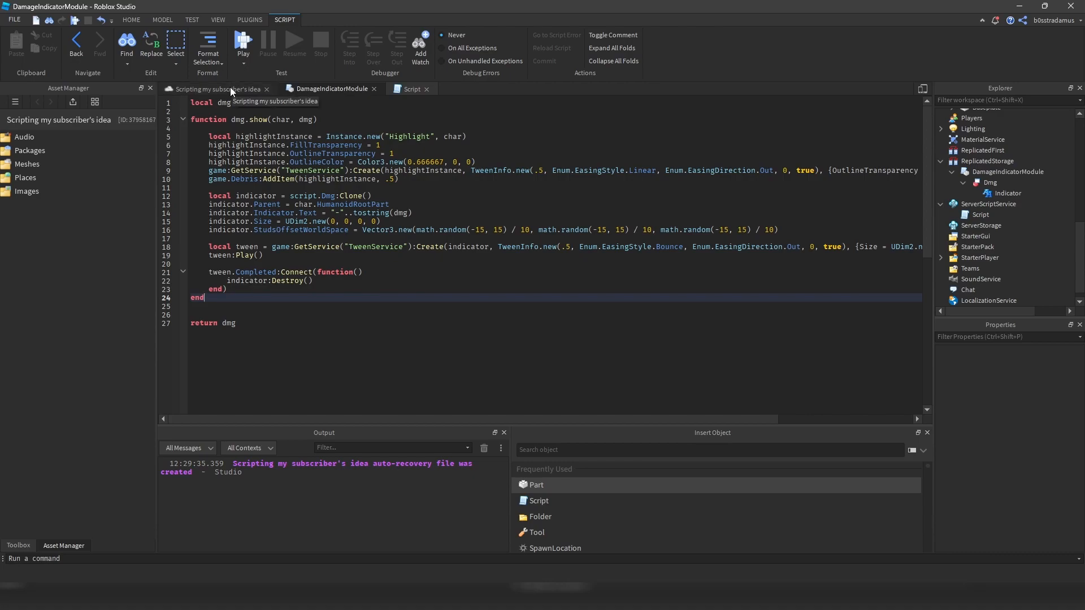
pyautogui.click(243, 41)
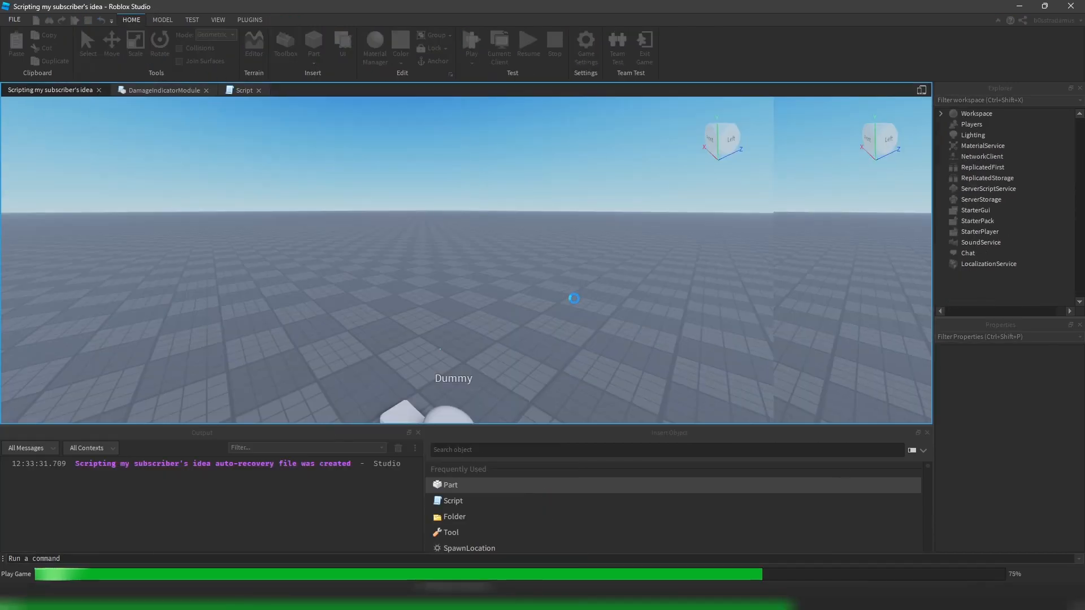